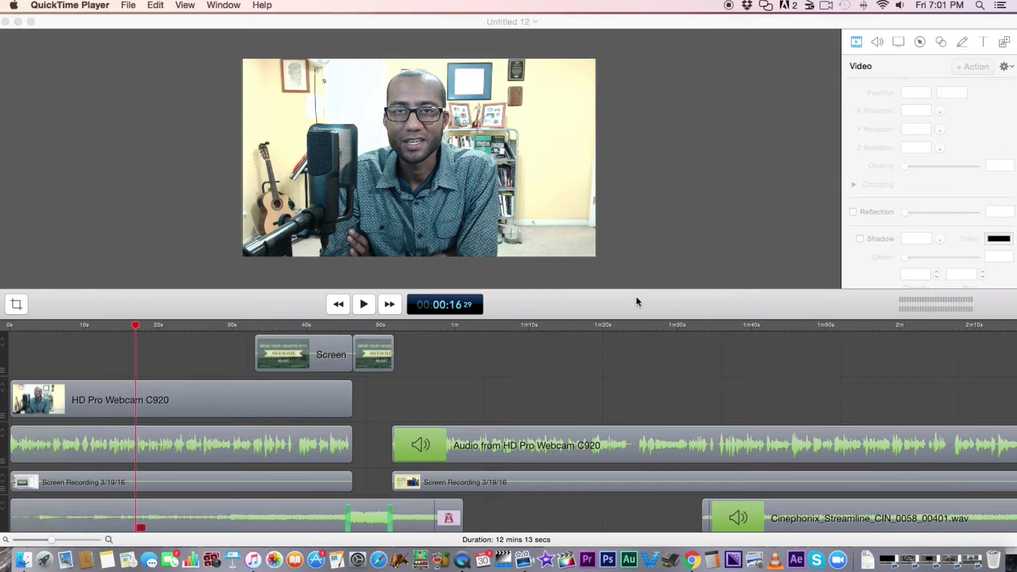
mouse_move(516, 559)
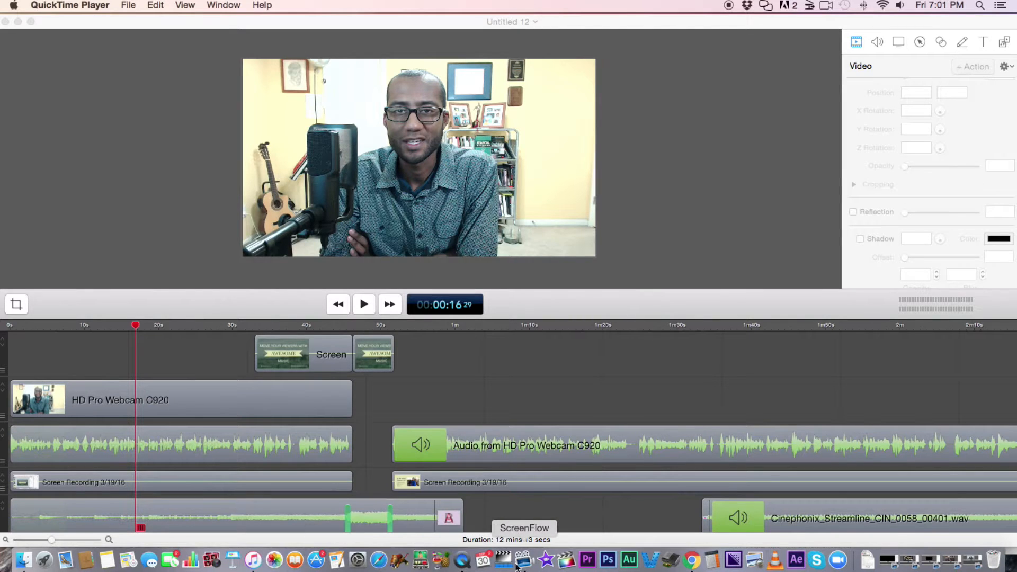
Switch from QuickTime Player to the ScreenFlow editing project via the Dock.
left_click(523, 560)
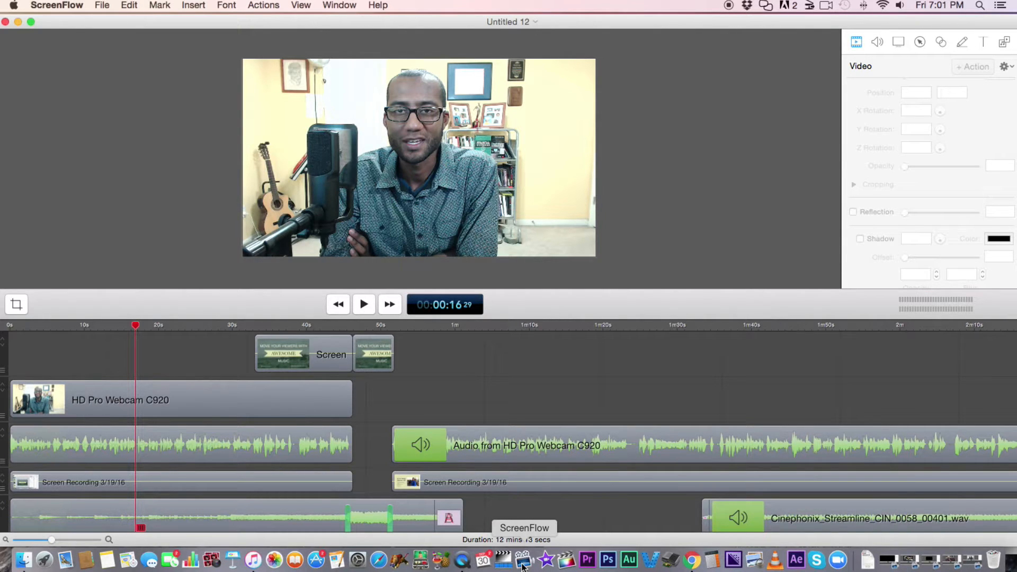
mouse_move(673, 346)
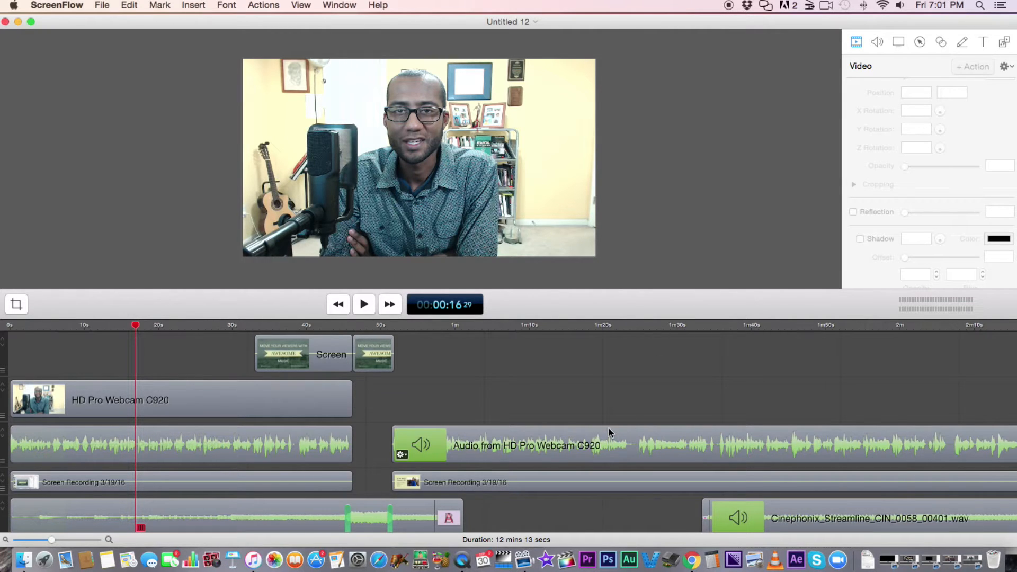
mouse_move(820, 14)
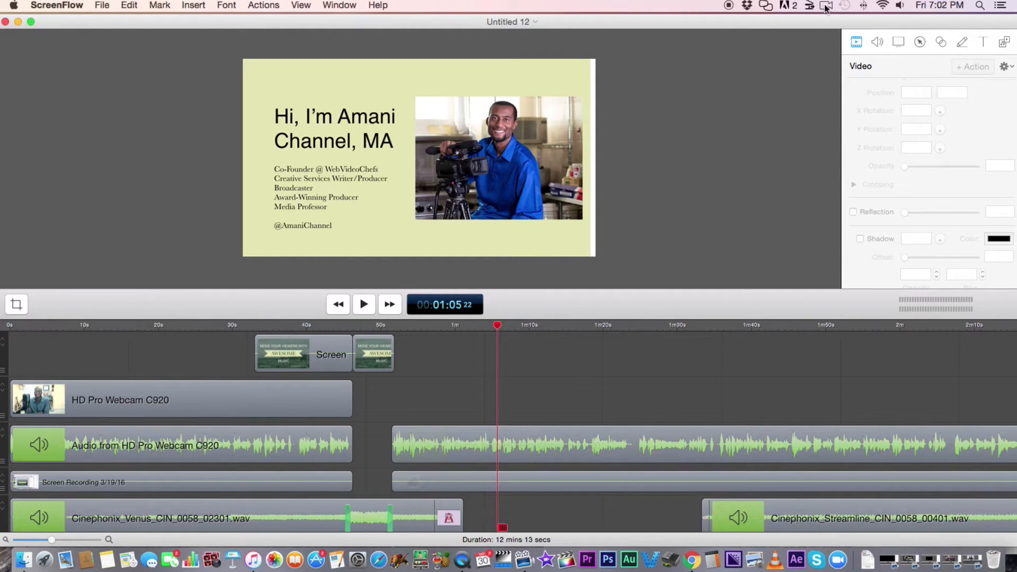
Bring up Configure Recording from the ScreenFlow menu-bar icon.
left_click(827, 6)
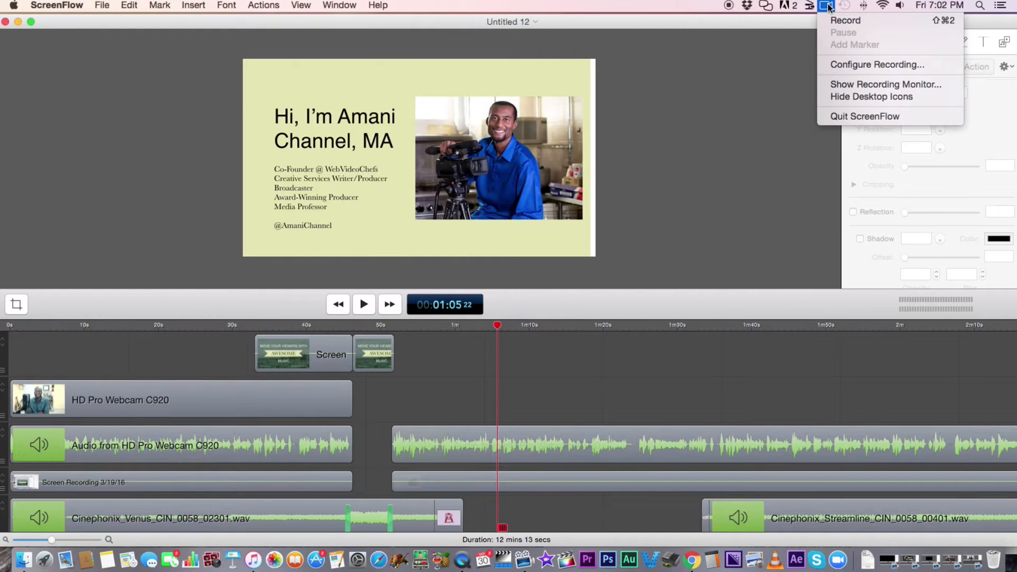
mouse_move(877, 65)
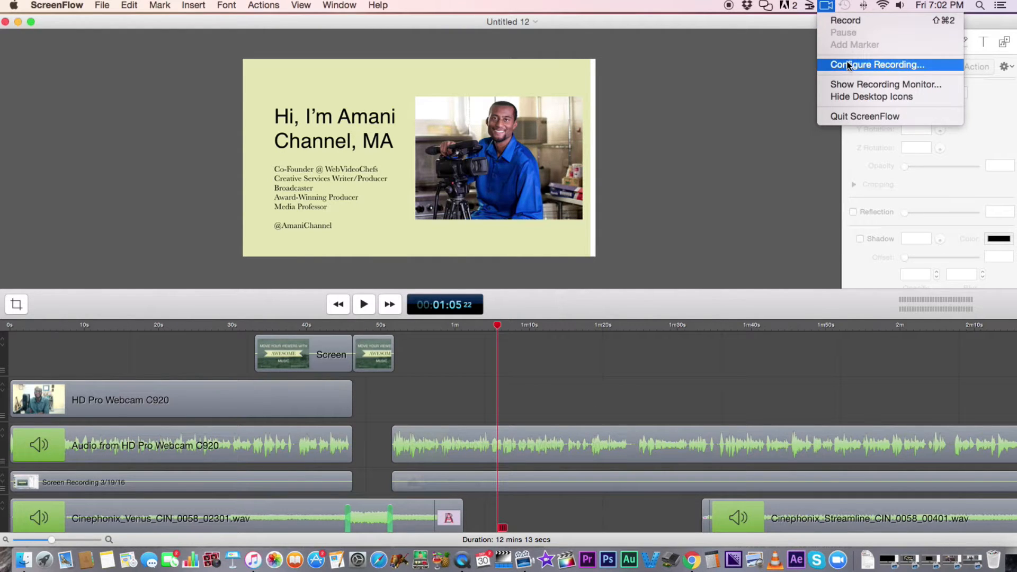
left_click(877, 64)
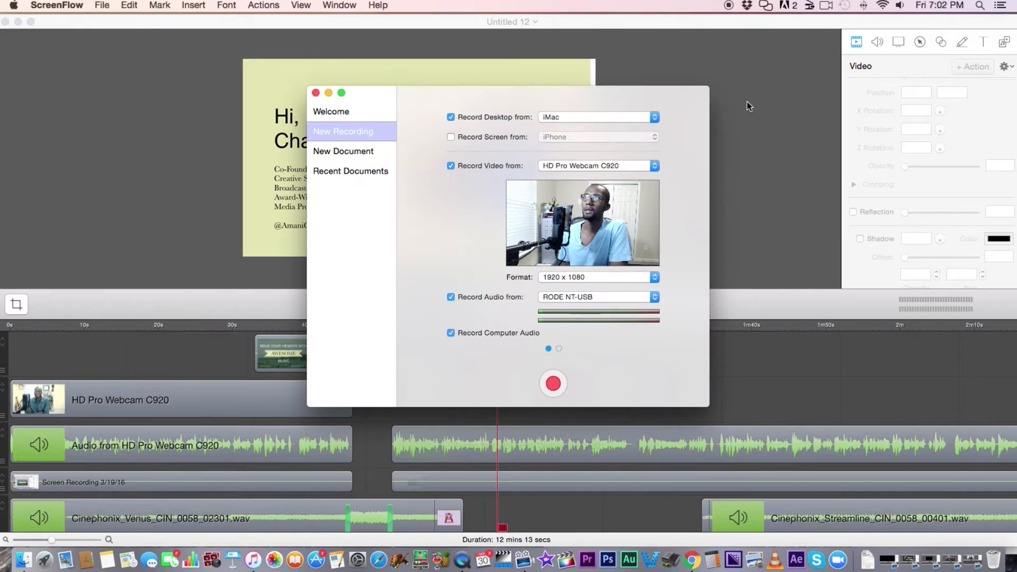
mouse_move(602, 217)
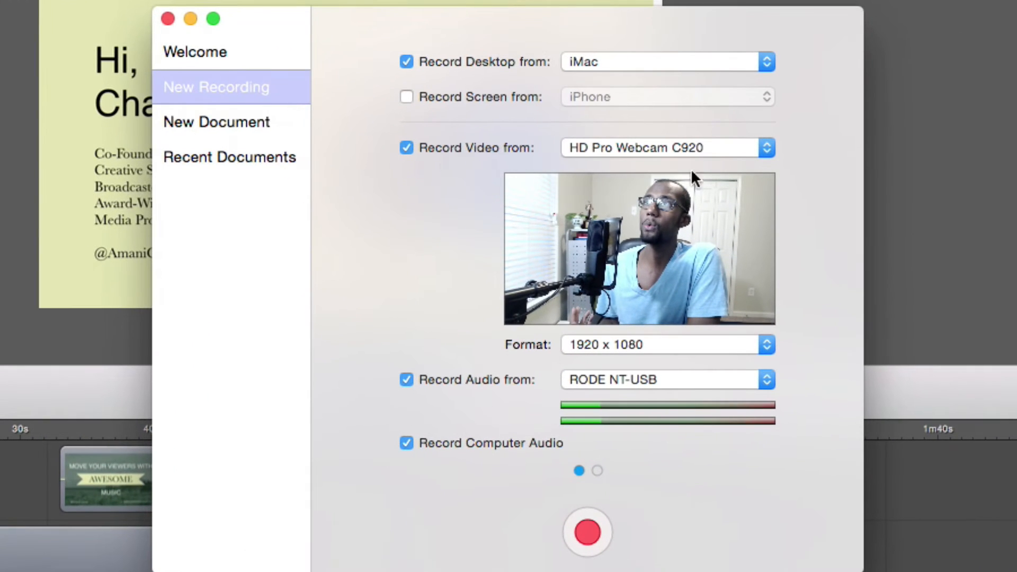
left_click(406, 147)
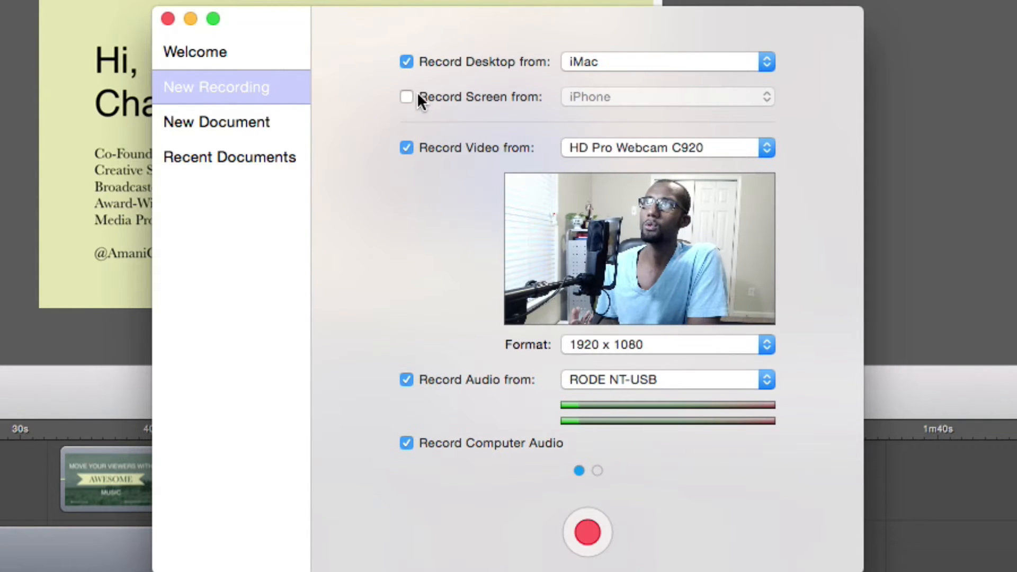
Toggle Desktop, Microphone Audio and Computer Audio capture off and back on, leaving all enabled.
left_click(406, 96)
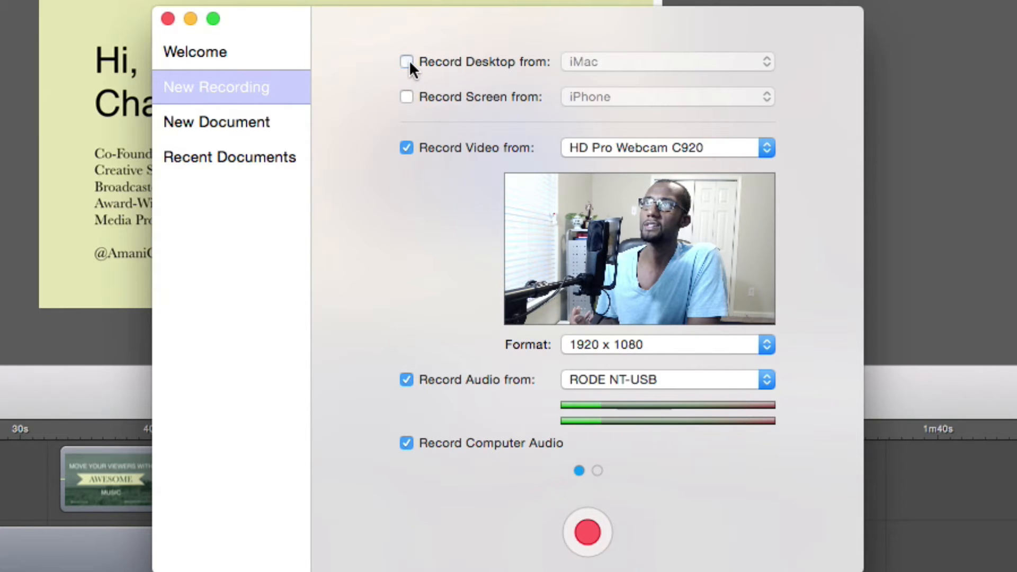
left_click(406, 62)
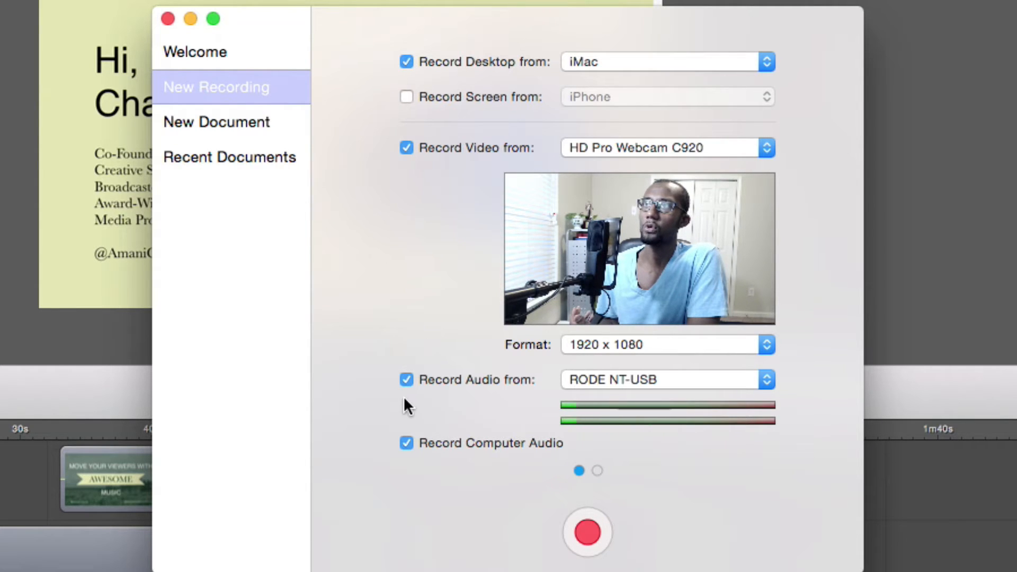
left_click(405, 379)
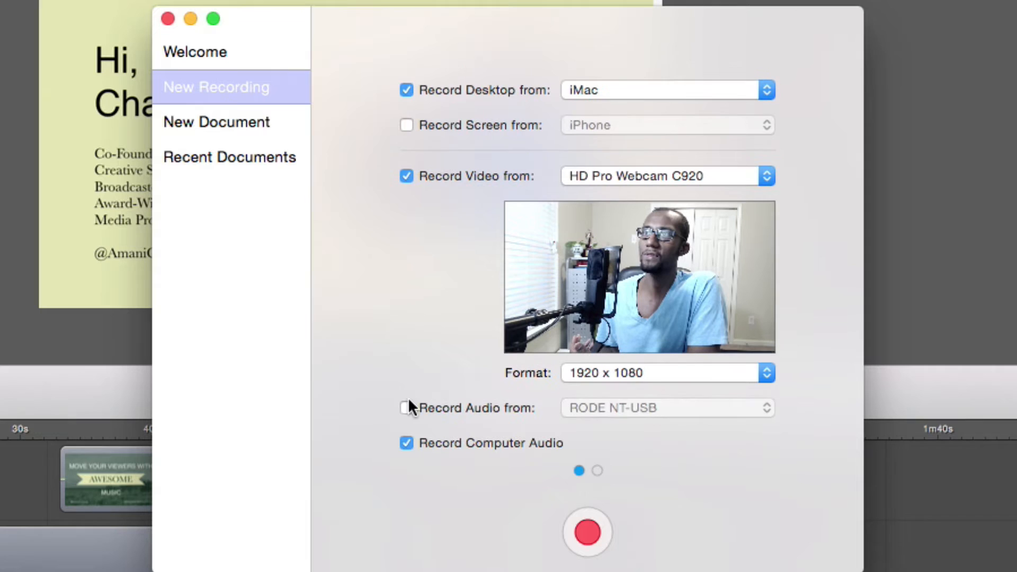
left_click(406, 407)
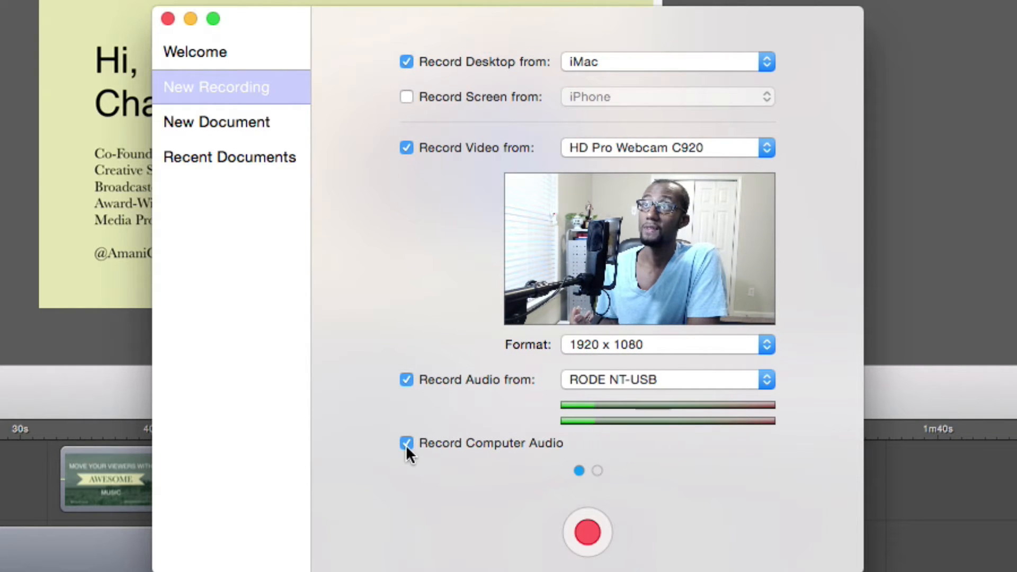
left_click(406, 443)
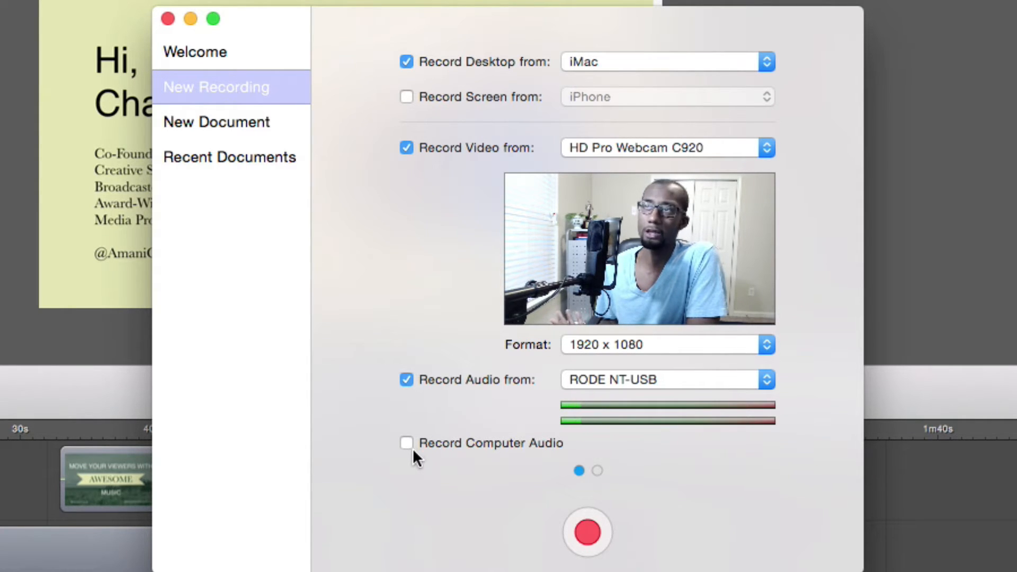
left_click(406, 443)
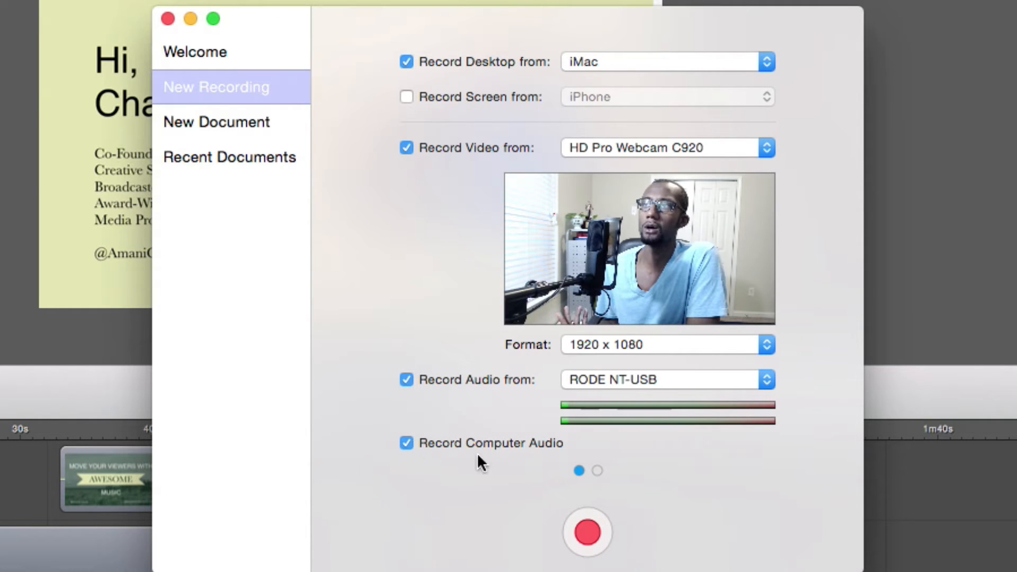
mouse_move(418, 327)
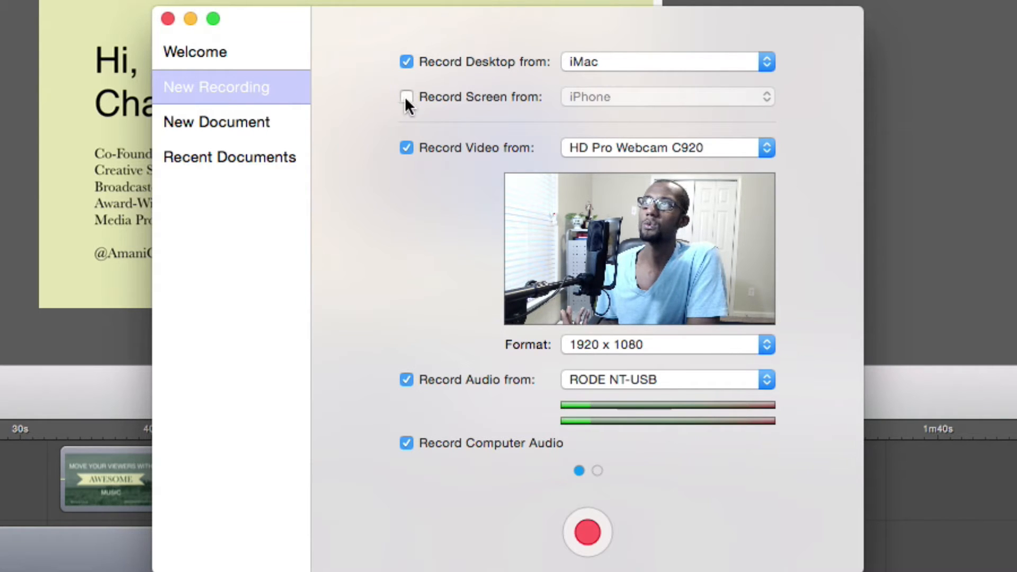
Enable iPhone screen capture, disable webcam and desktop capture, and start the recording.
left_click(406, 97)
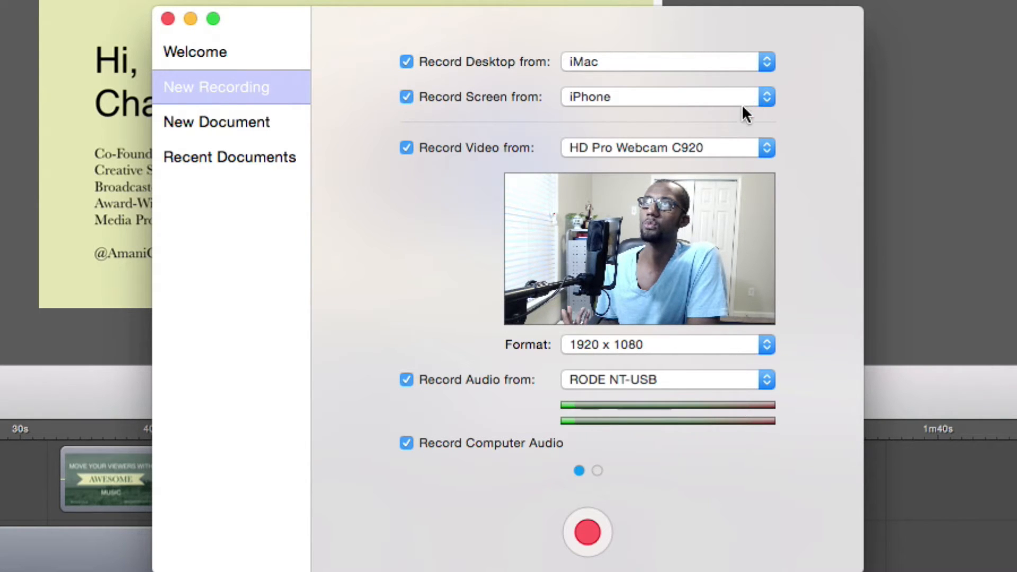
mouse_move(790, 178)
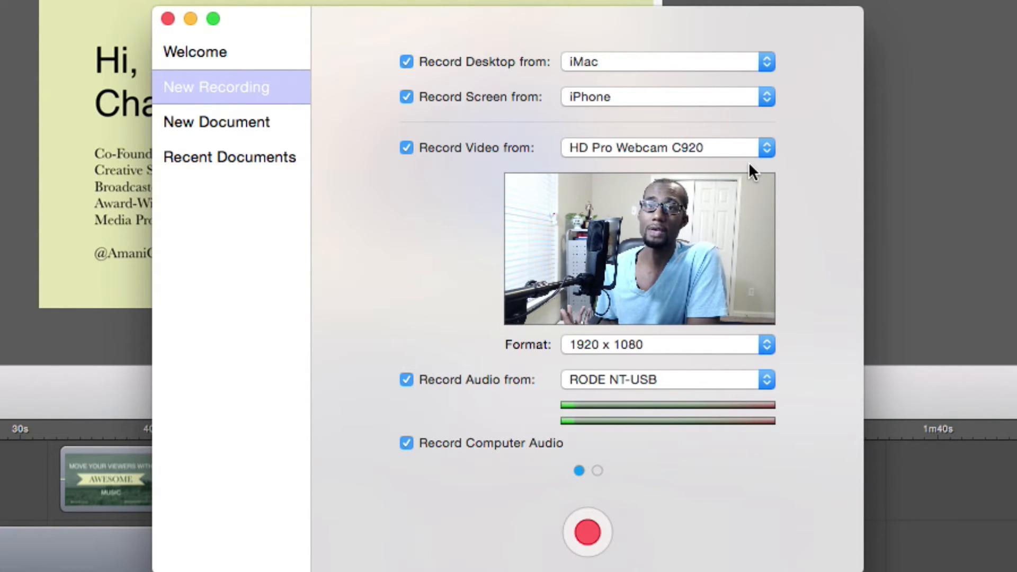
mouse_move(816, 180)
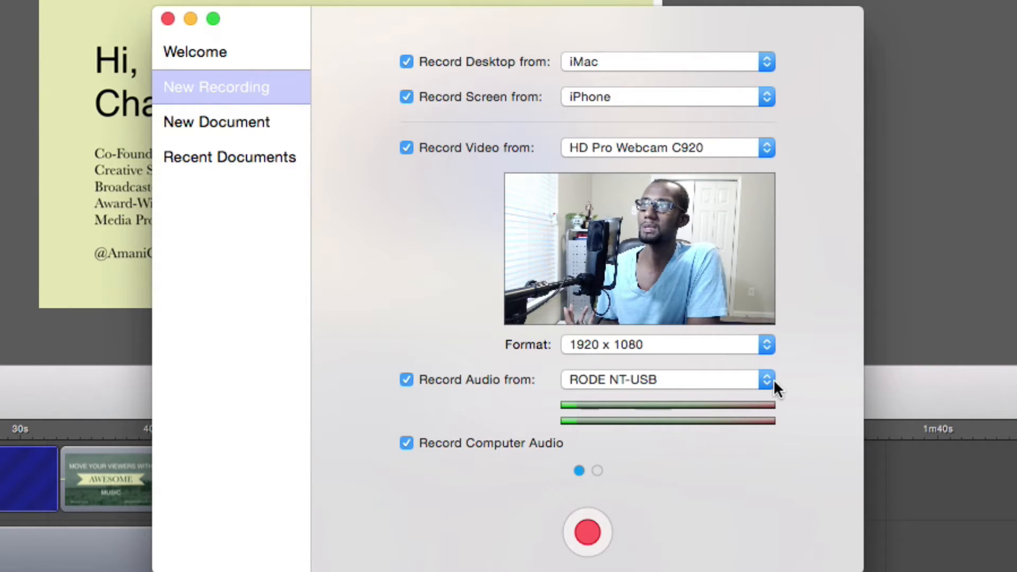
mouse_move(807, 382)
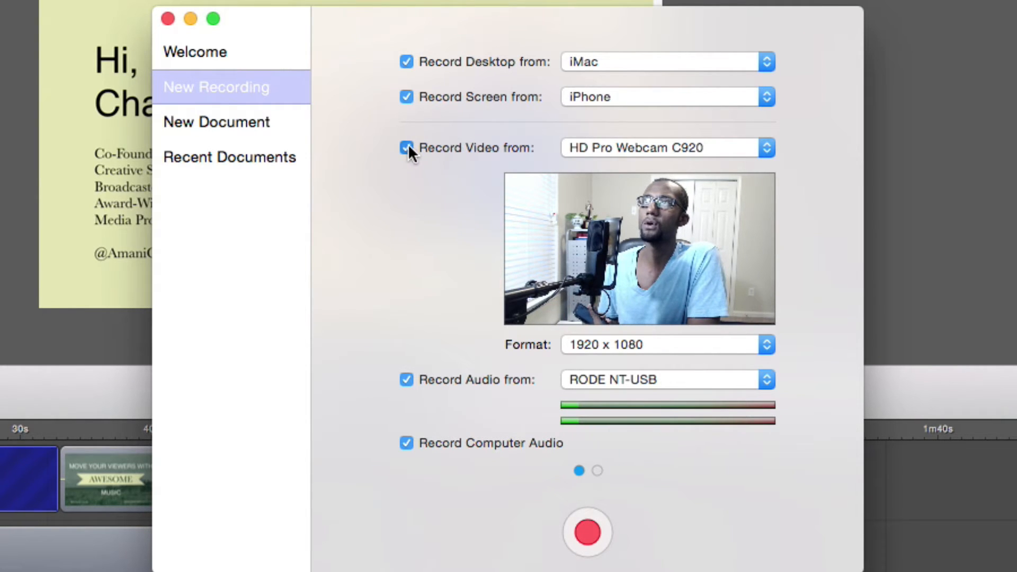
left_click(406, 147)
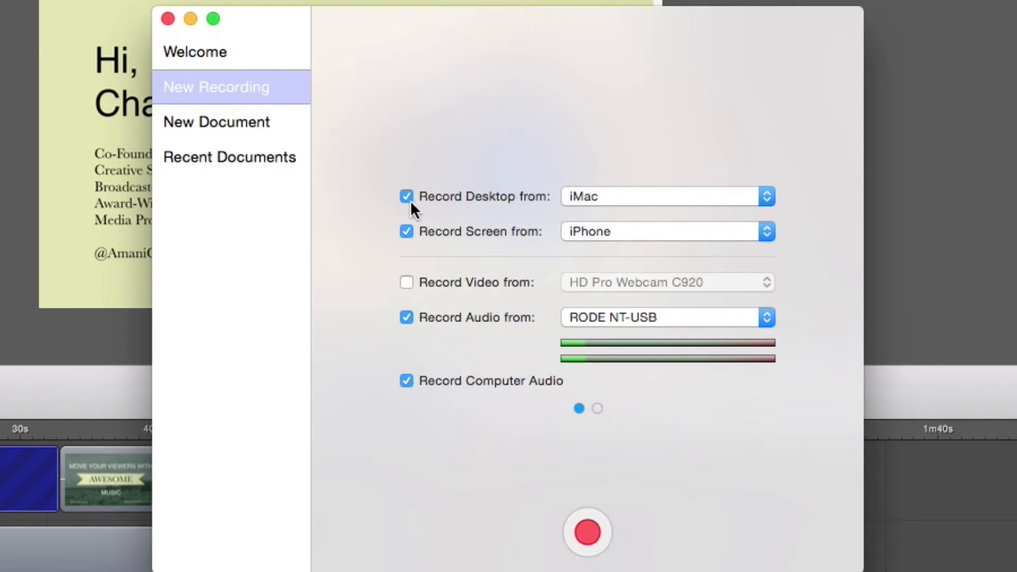
left_click(406, 196)
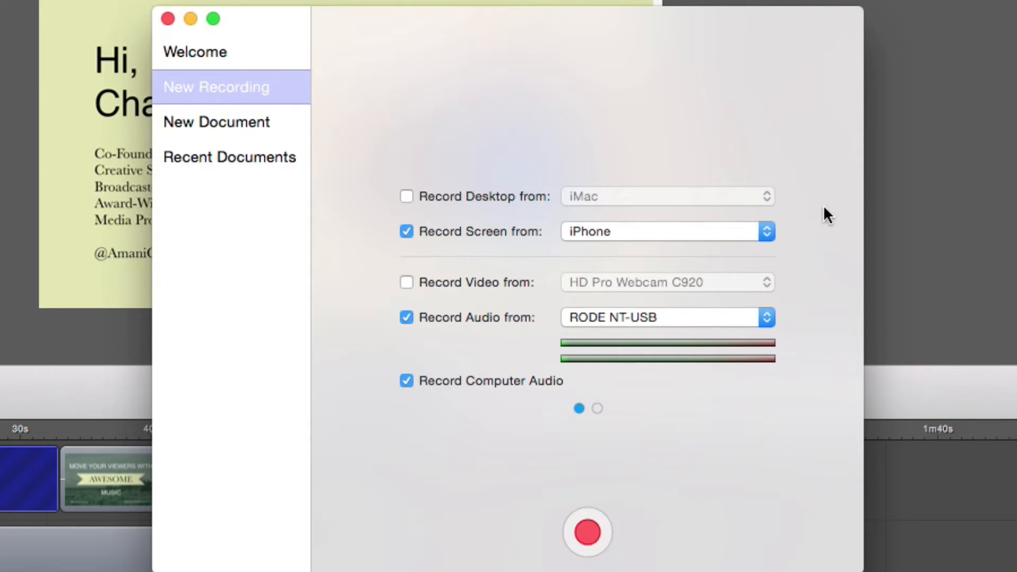
left_click(586, 532)
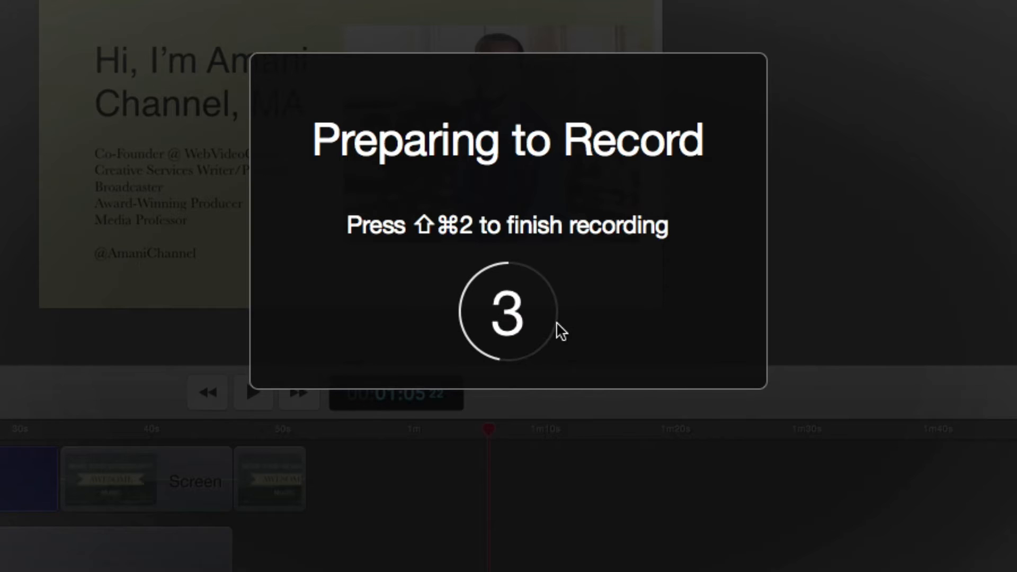
mouse_move(654, 474)
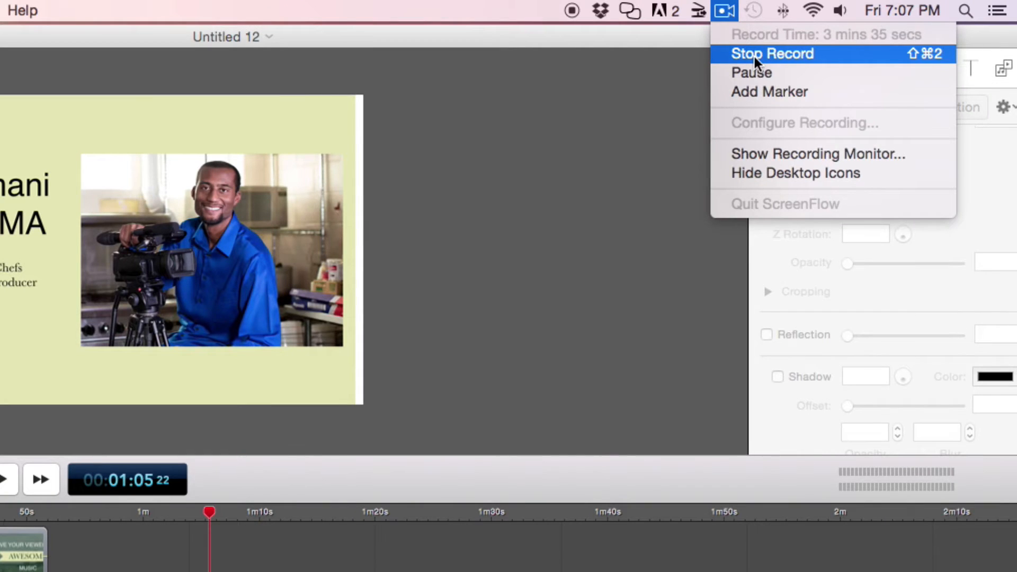
Stop the recording and keep it as a new document.
left_click(771, 53)
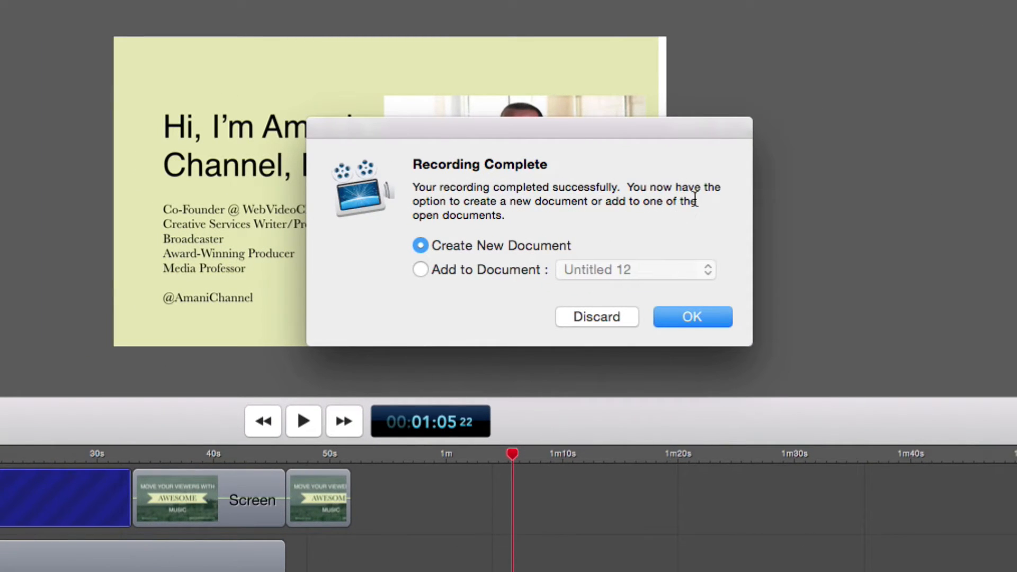
mouse_move(675, 216)
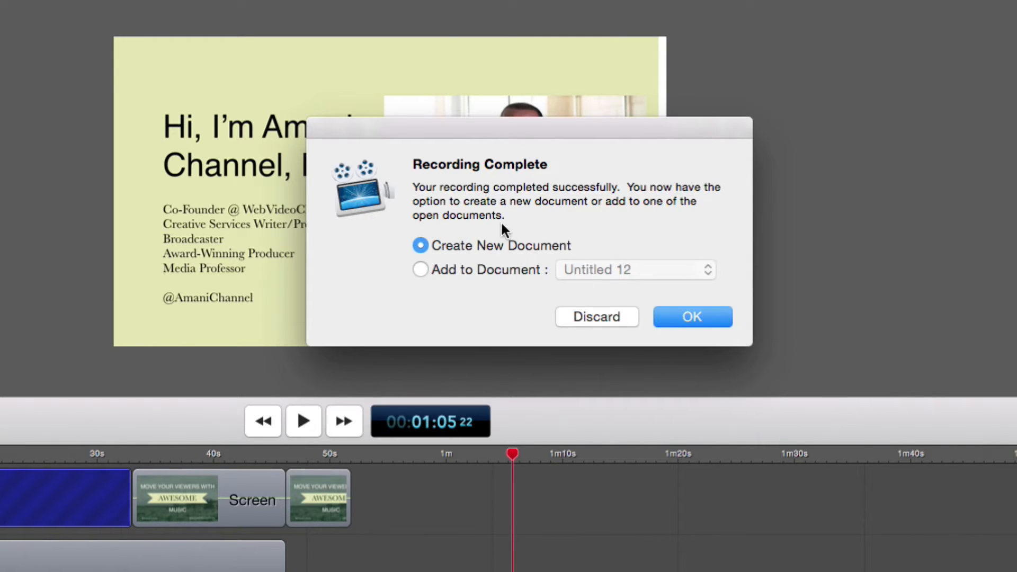
mouse_move(432, 297)
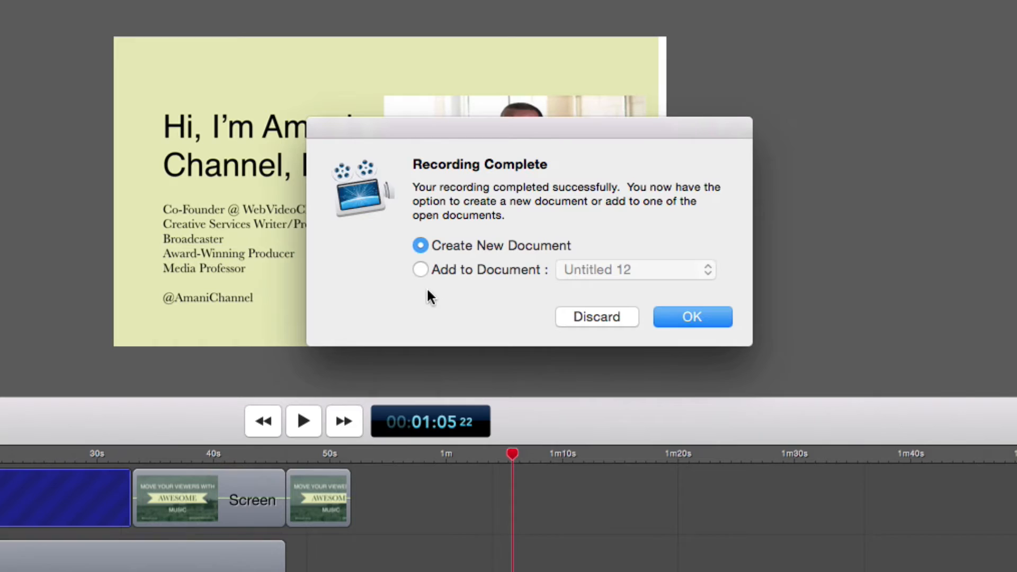
mouse_move(868, 264)
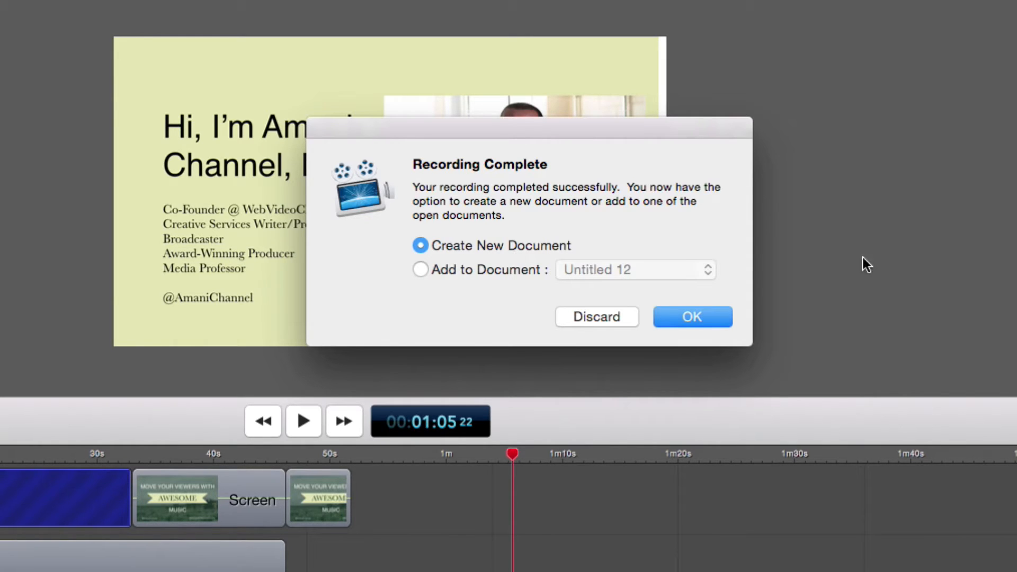
left_click(691, 316)
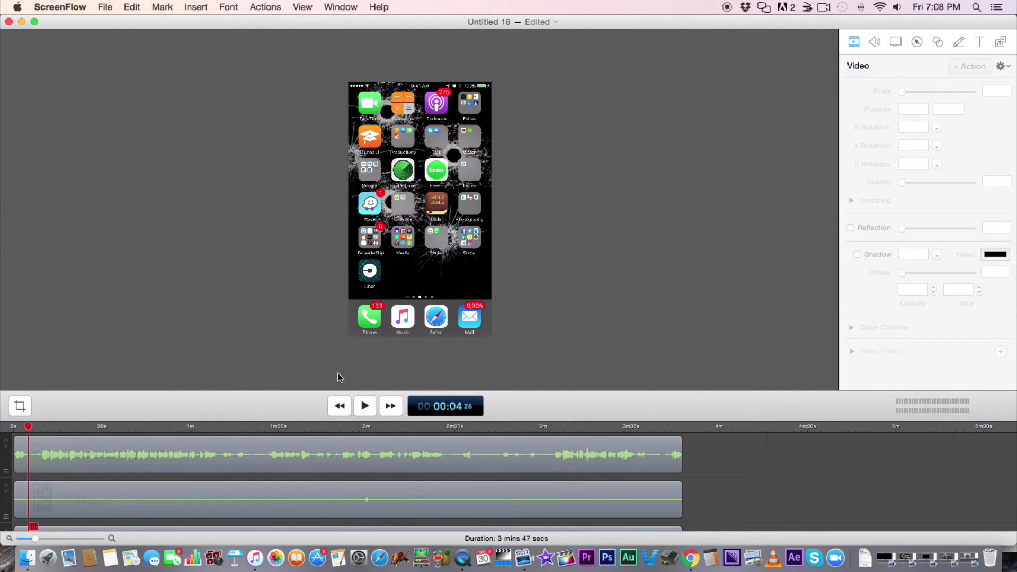
mouse_move(356, 315)
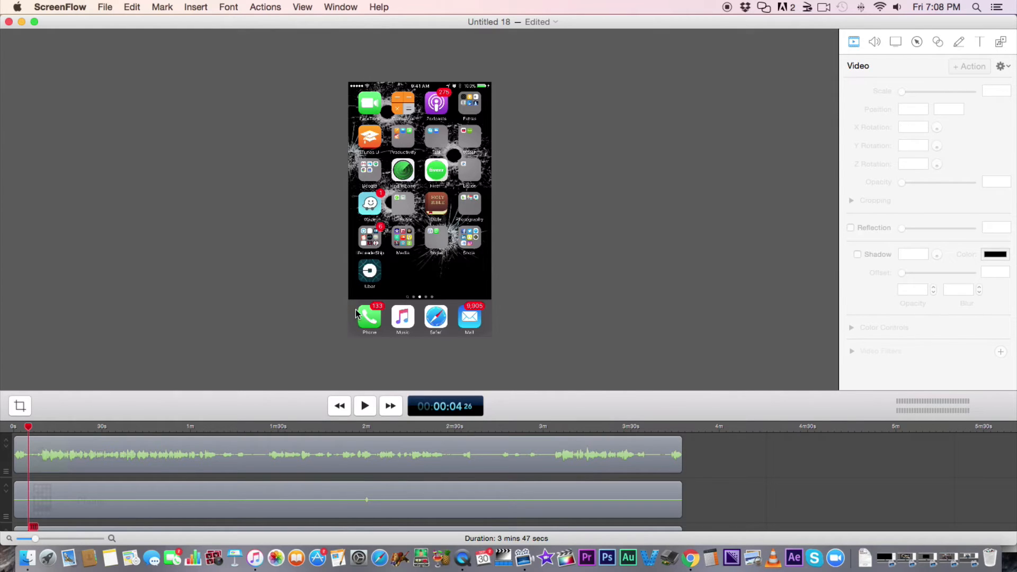
mouse_move(384, 329)
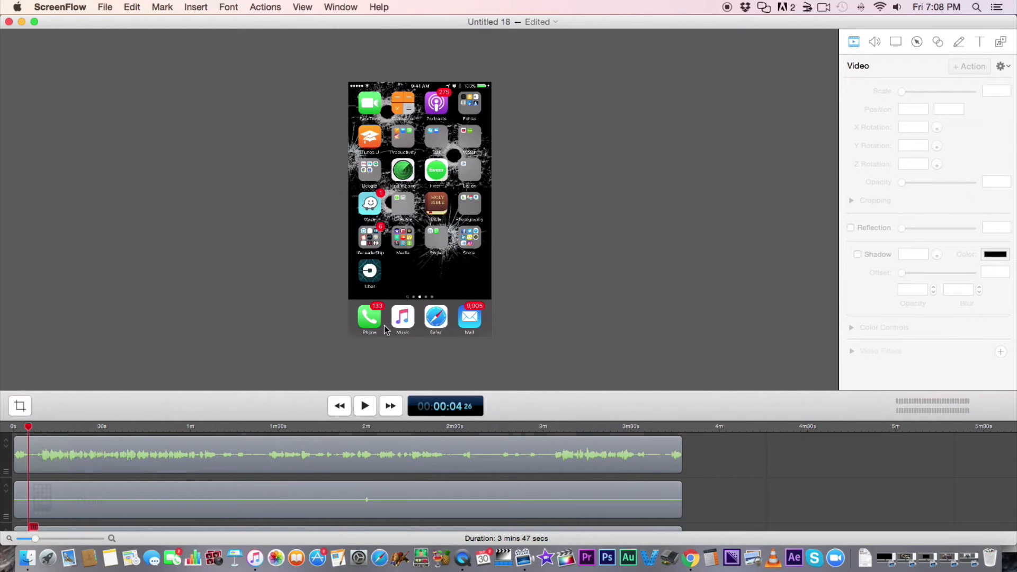
mouse_move(265, 95)
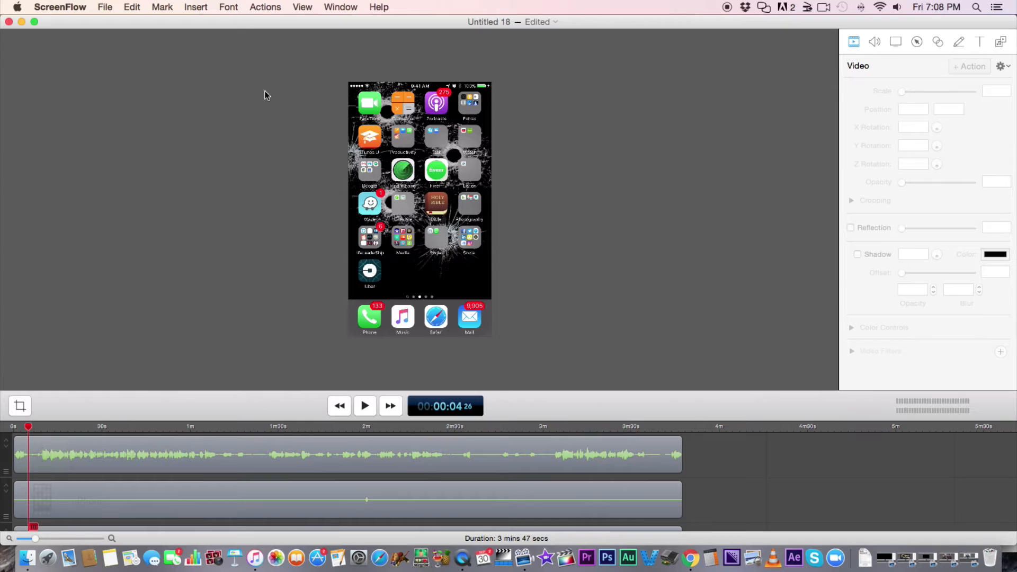
mouse_move(161, 369)
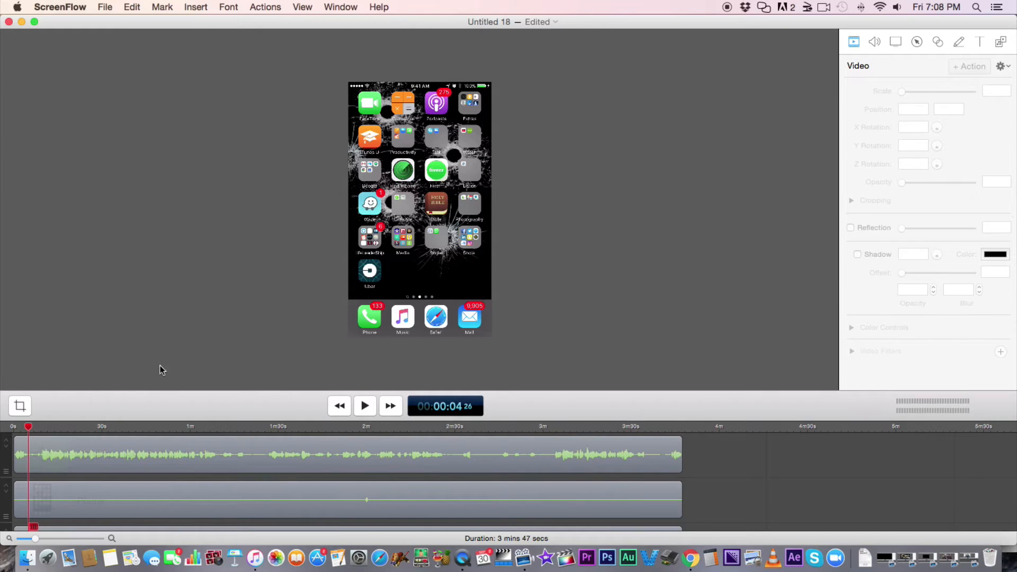
mouse_move(109, 15)
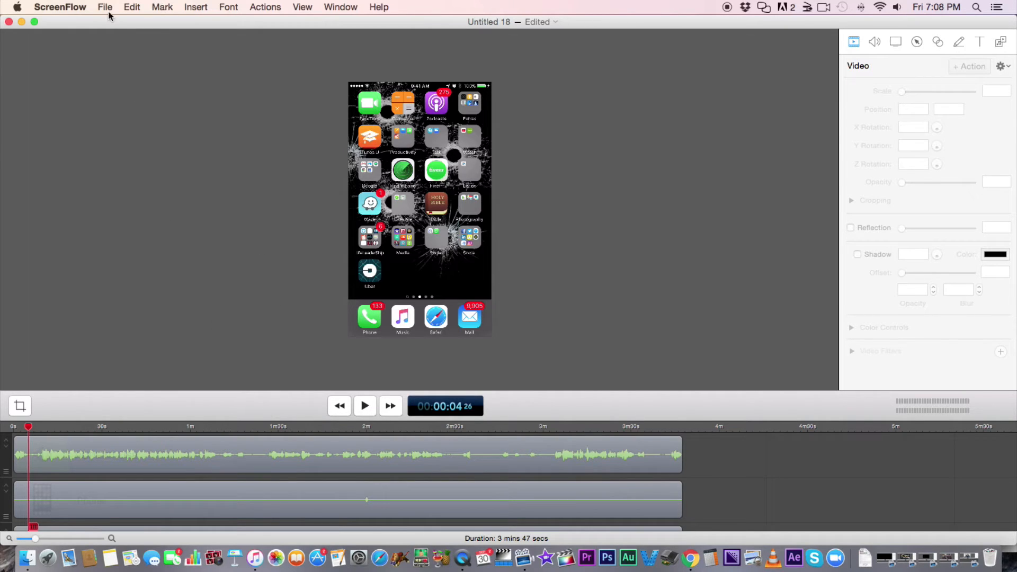
Select and copy all clips of the iPhone recording in the timeline.
left_click(60, 8)
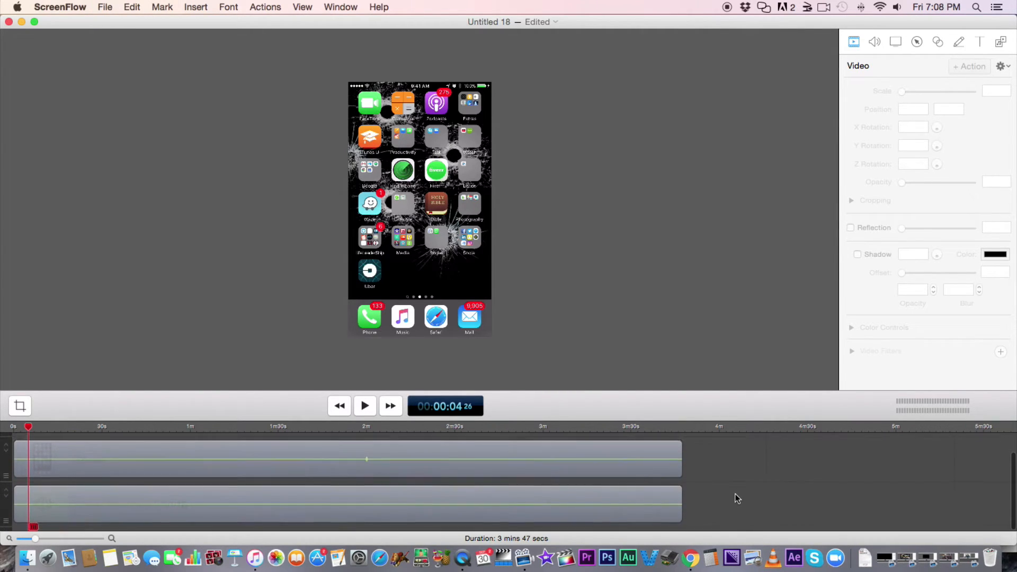
left_click(351, 459)
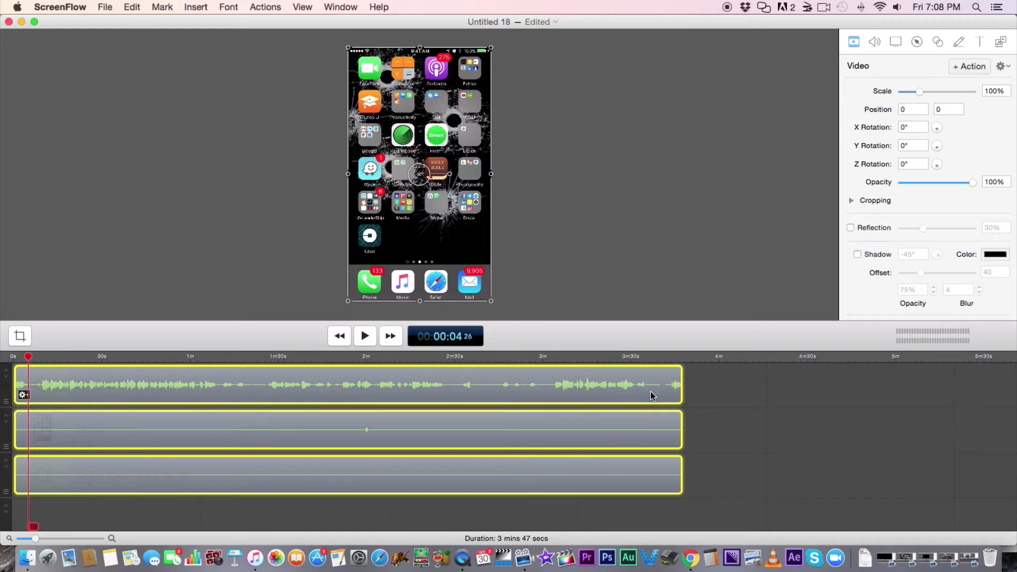
Create a new blank 1080p HD (1920×1080) document from File > New.
left_click(105, 7)
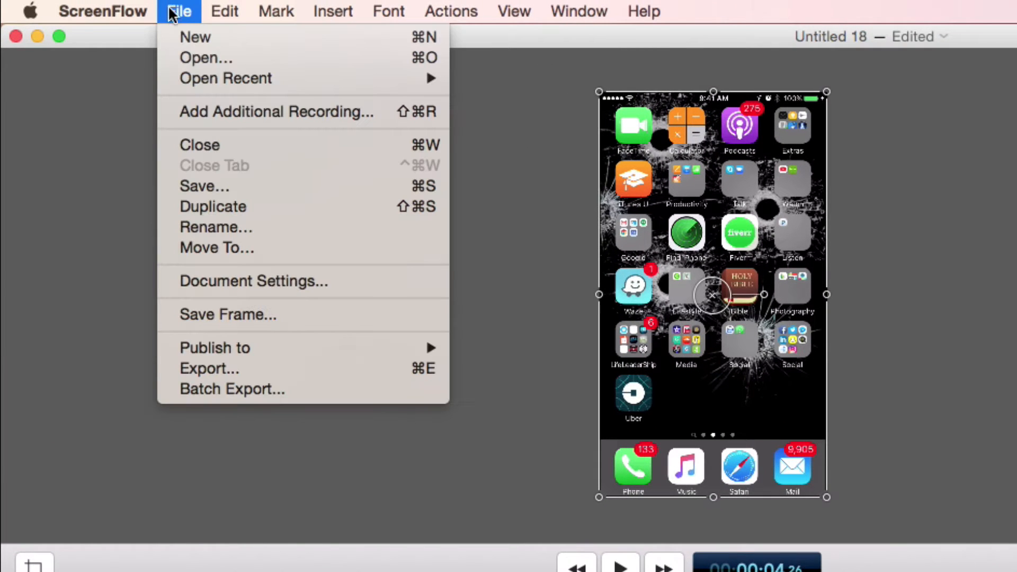
left_click(195, 37)
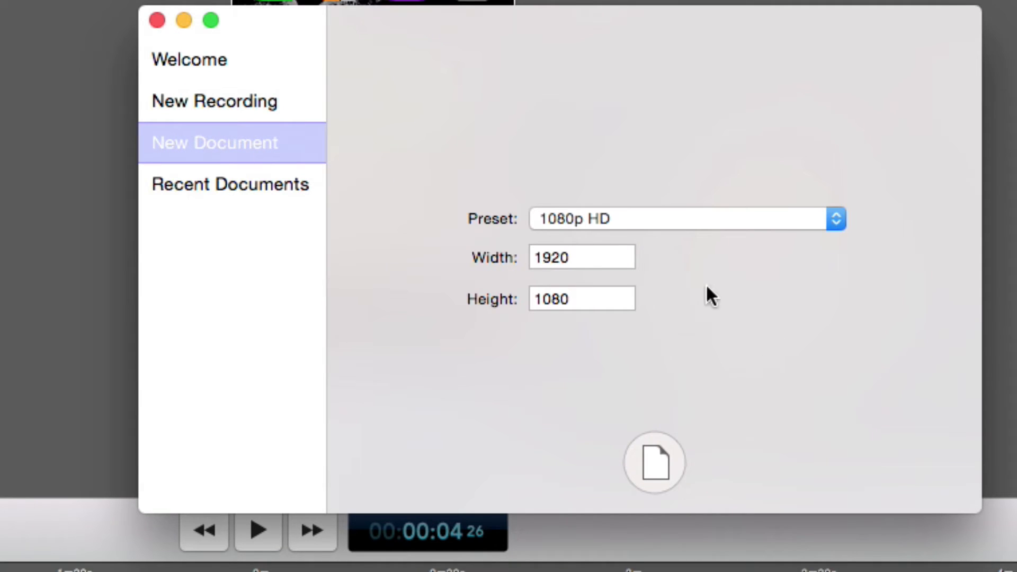
mouse_move(584, 240)
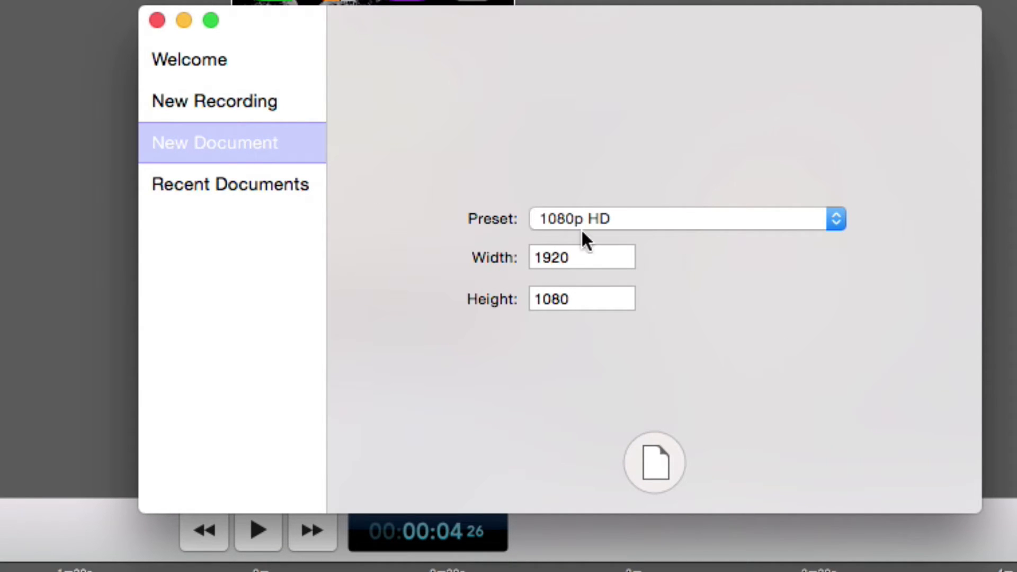
mouse_move(753, 247)
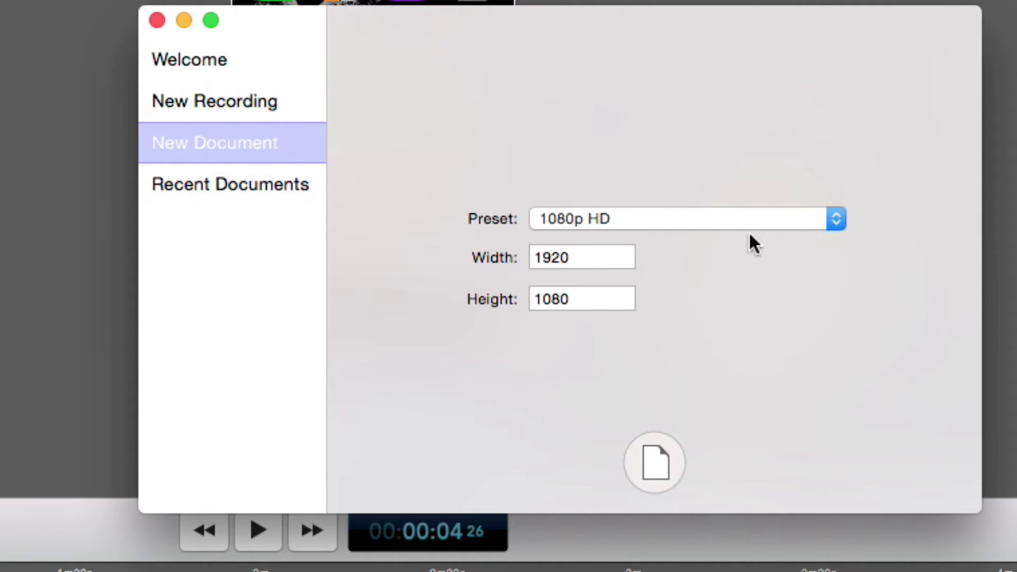
mouse_move(821, 245)
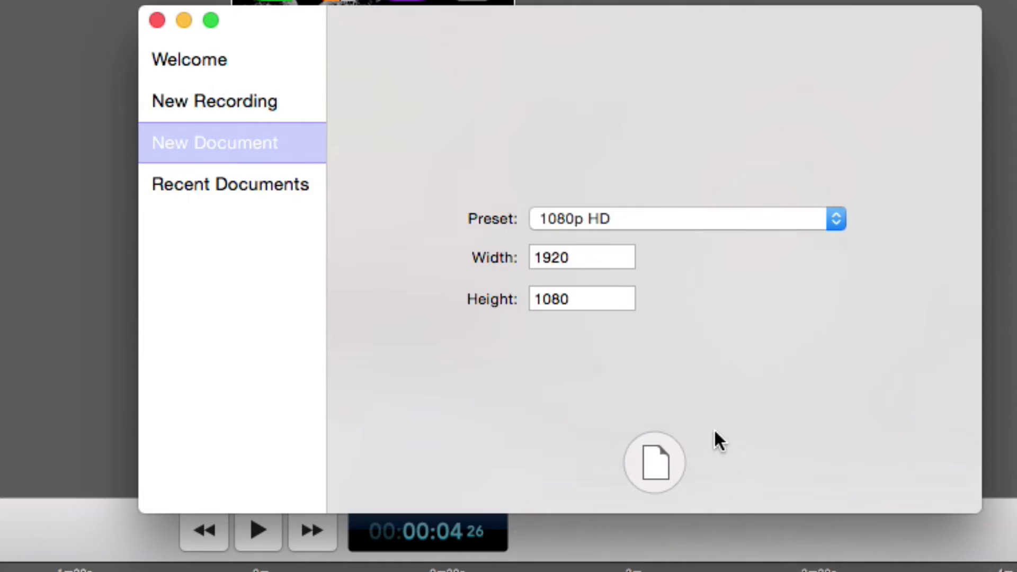
left_click(654, 462)
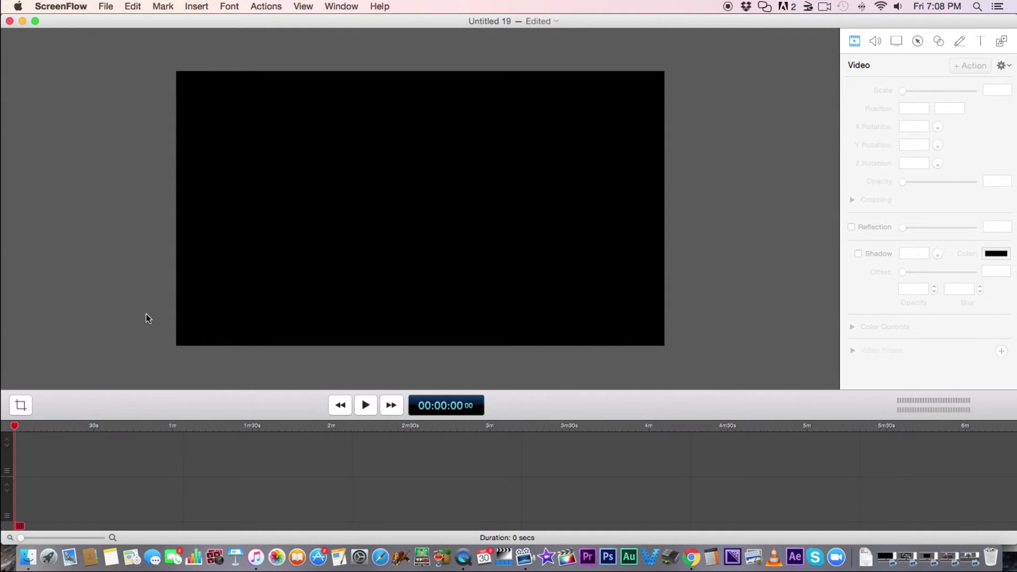
mouse_move(355, 372)
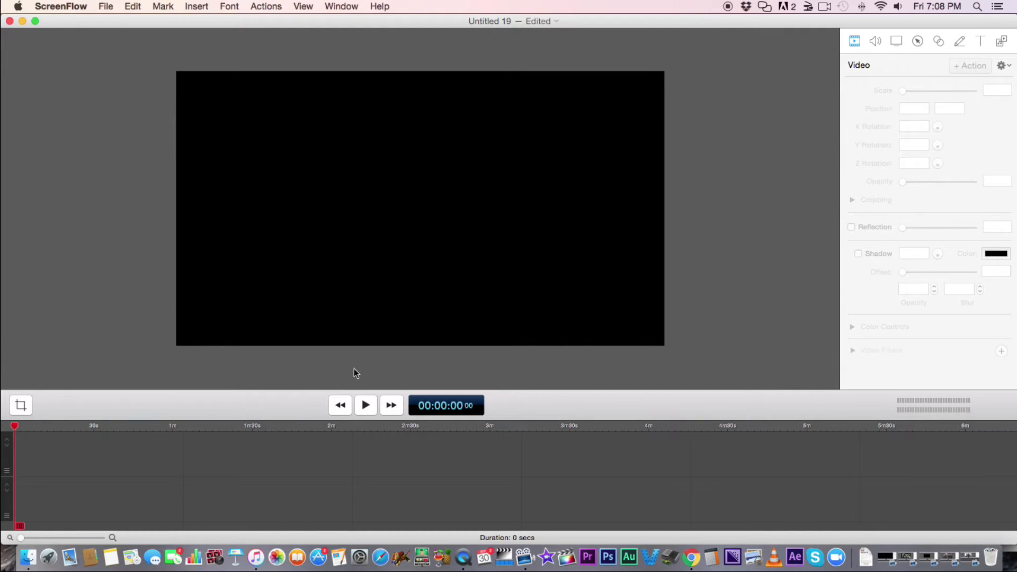
mouse_move(70, 126)
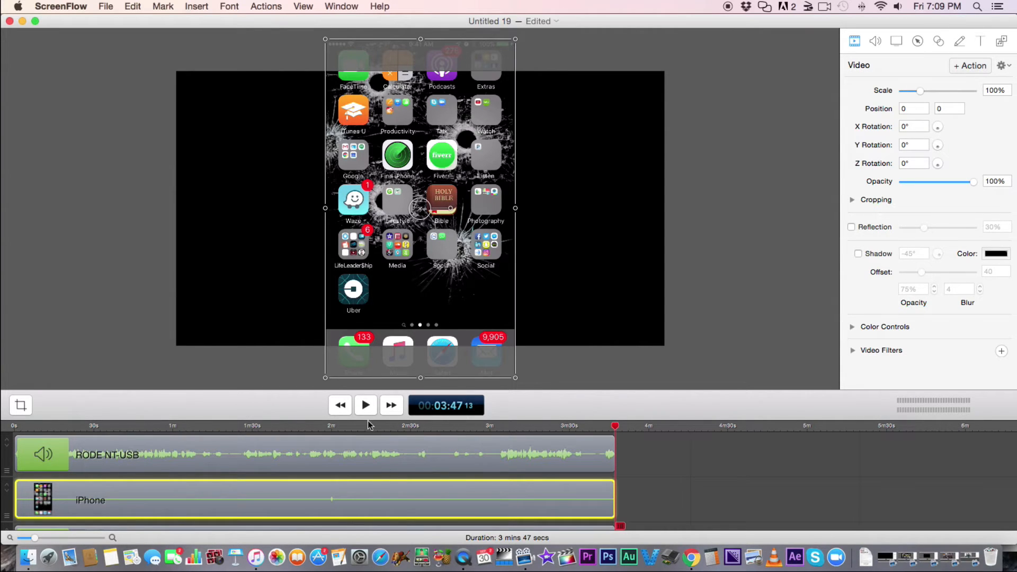
mouse_move(448, 498)
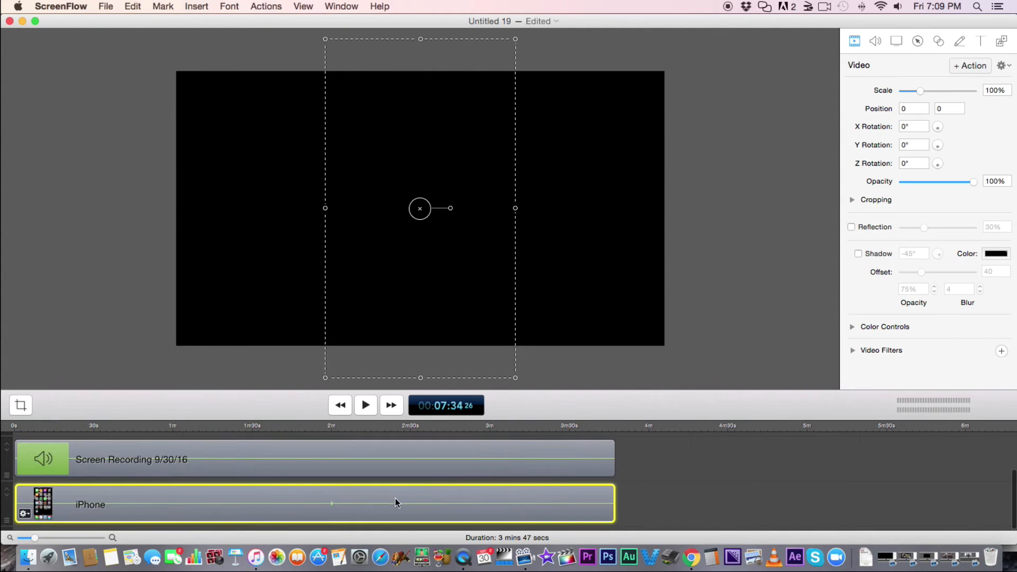
Set the background iPhone clip's Scale to about 287% so it fills the canvas.
scroll("down", 3)
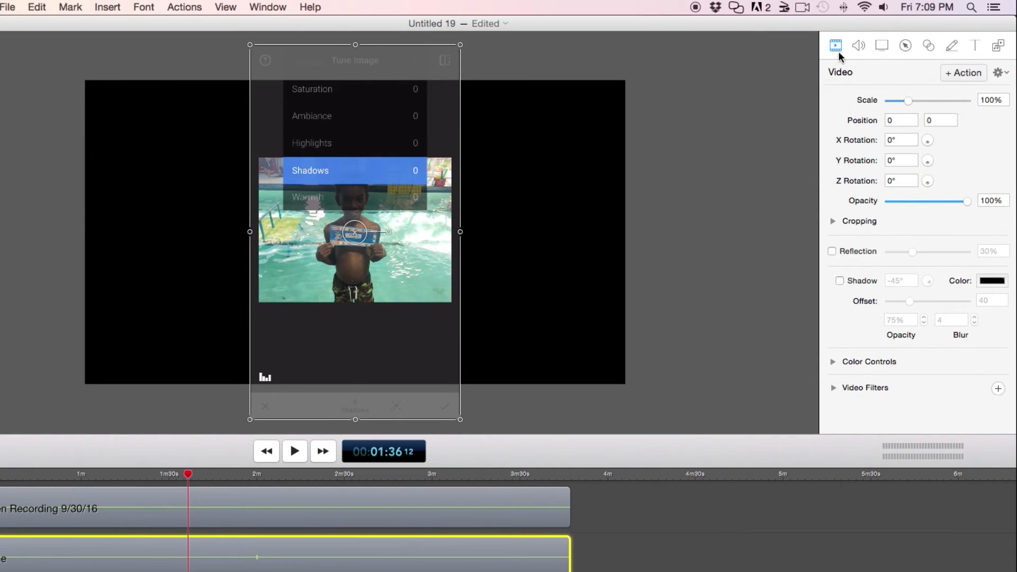
mouse_move(924, 109)
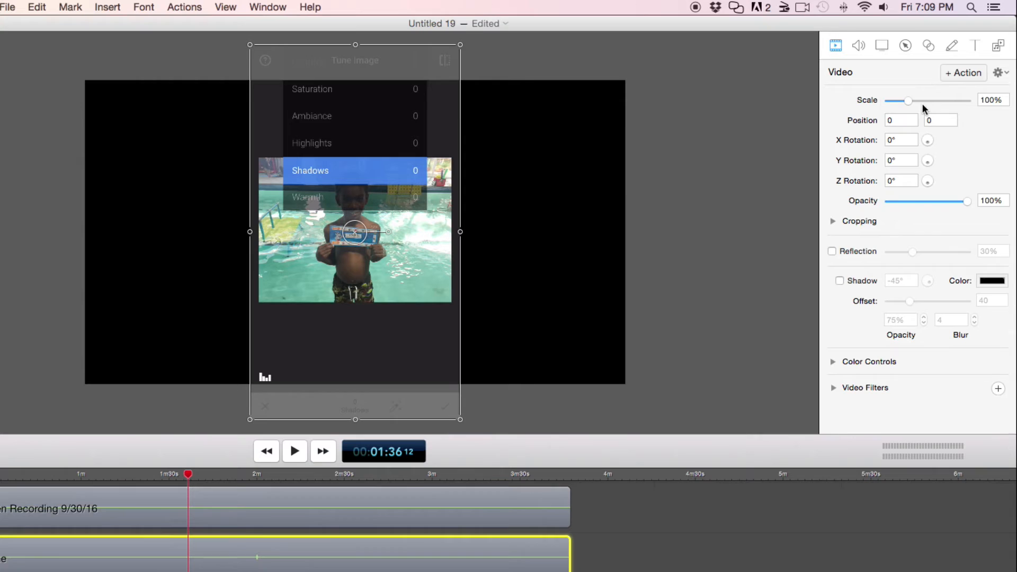
mouse_move(912, 104)
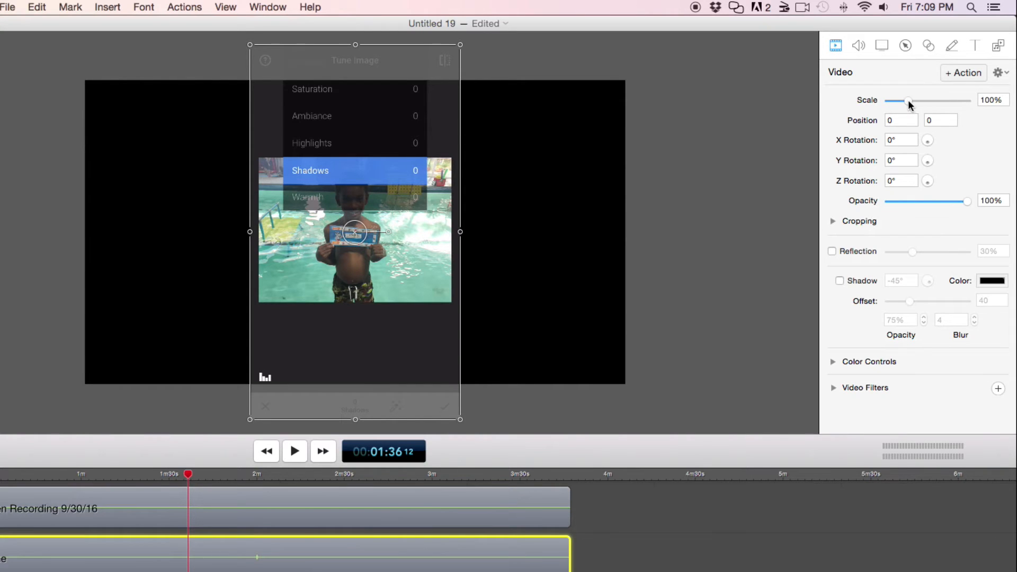
left_click_drag(909, 100, 942, 100)
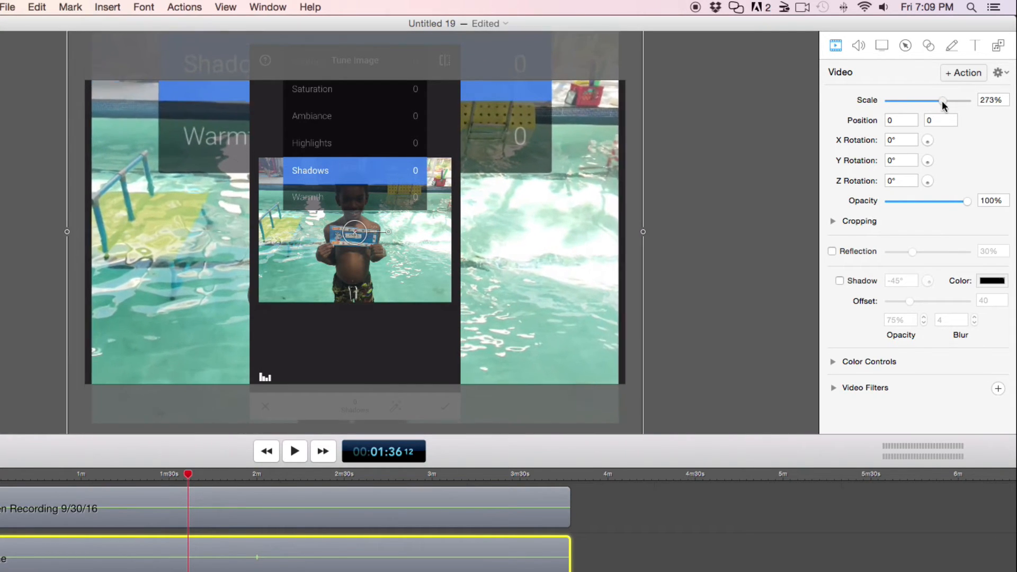
left_click_drag(944, 101, 948, 101)
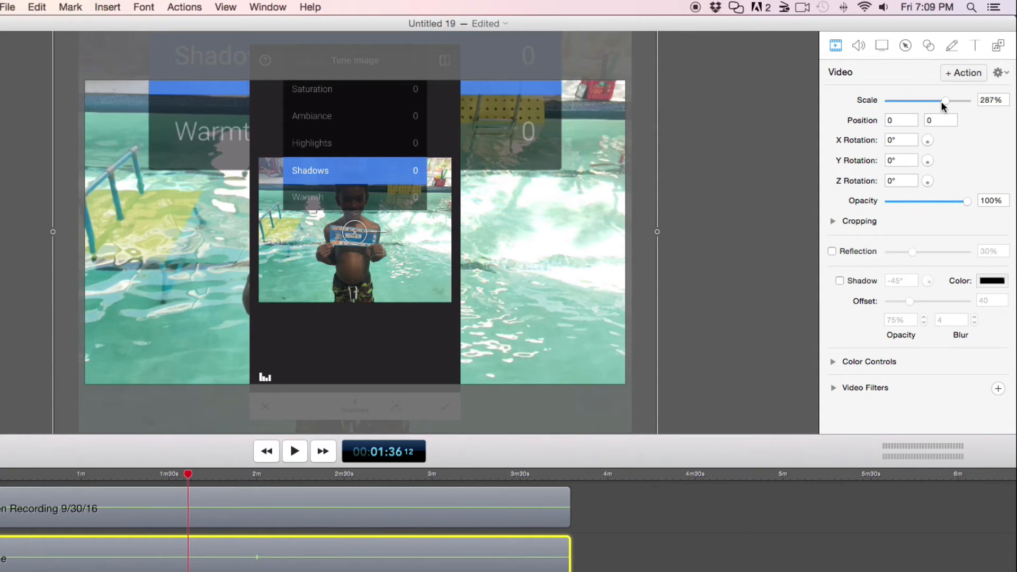
mouse_move(717, 175)
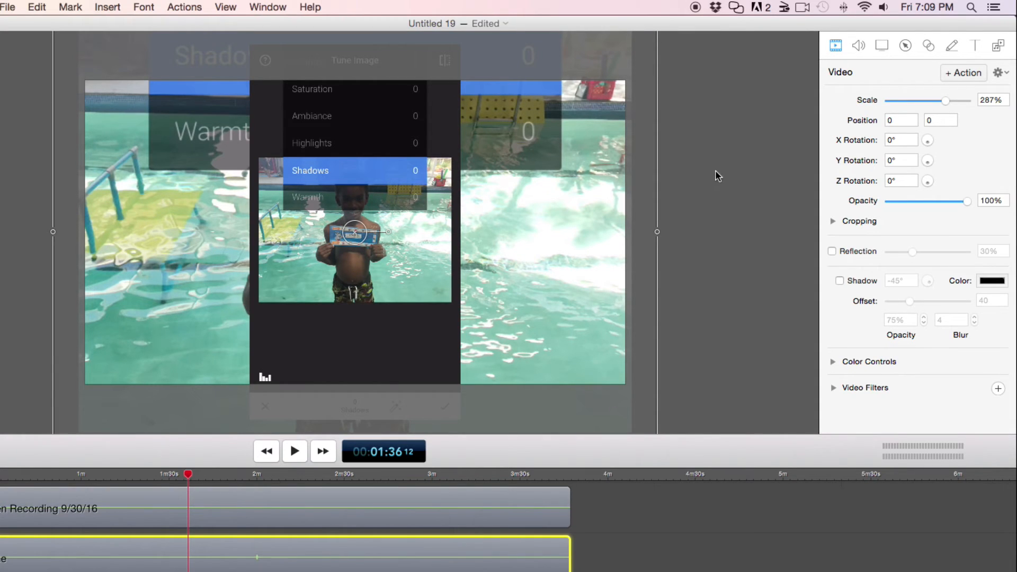
mouse_move(884, 381)
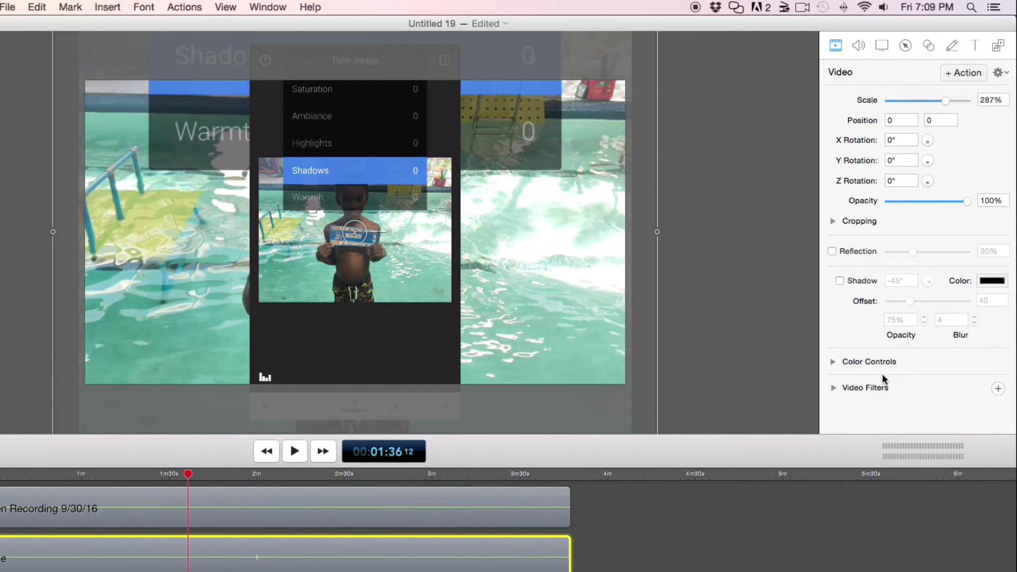
Add a Gaussian Blur video filter to the enlarged background copy.
left_click(998, 389)
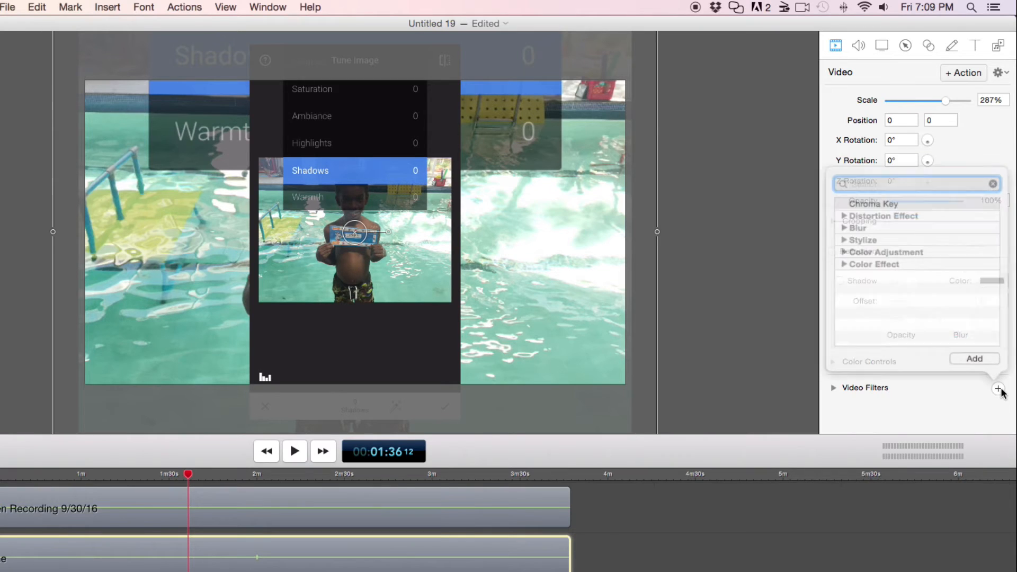
left_click(845, 239)
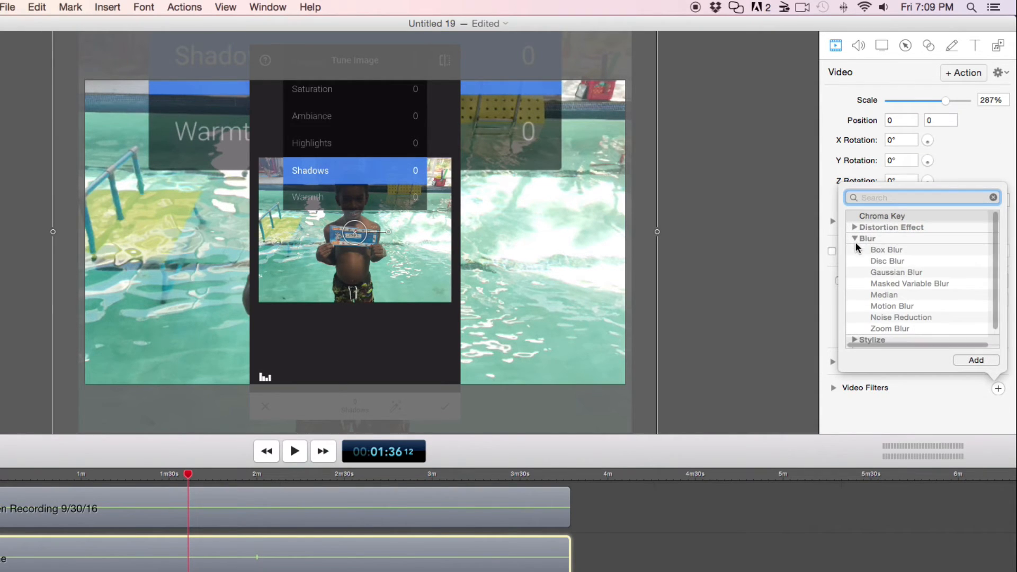
left_click(897, 272)
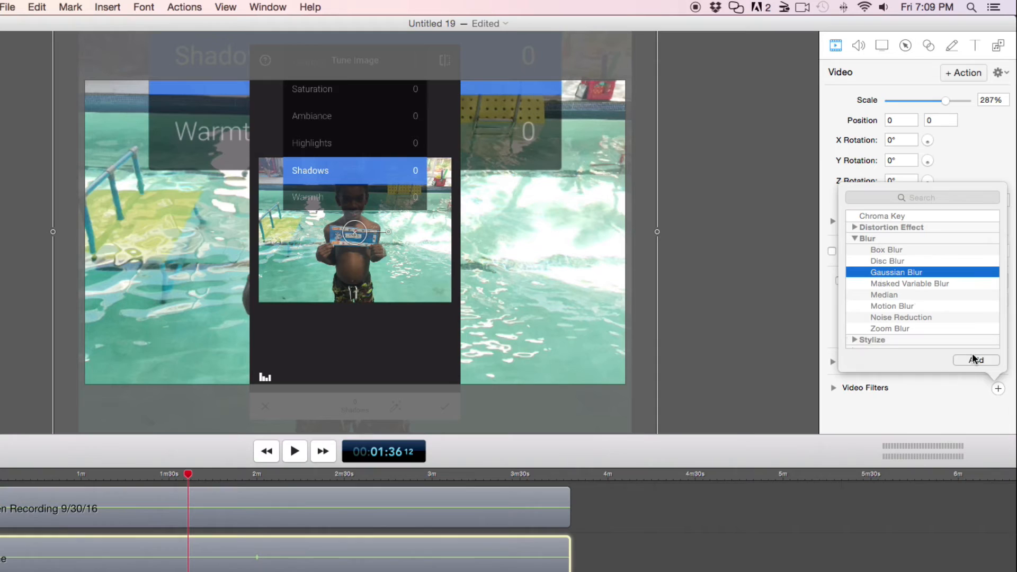
left_click(976, 360)
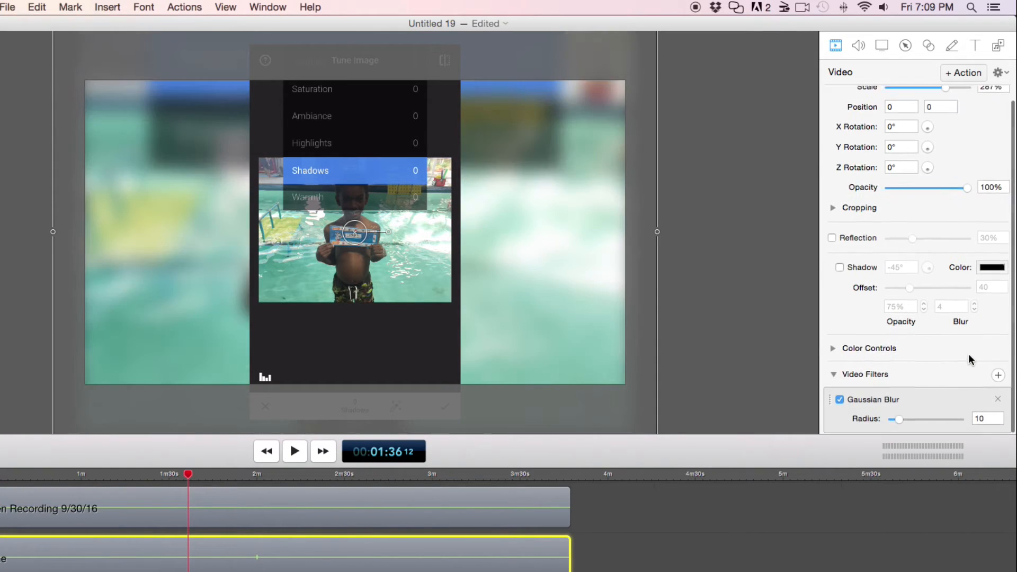
Adjust the blur radius, trying 74 and 50, then settle at about 12.
left_click(987, 418)
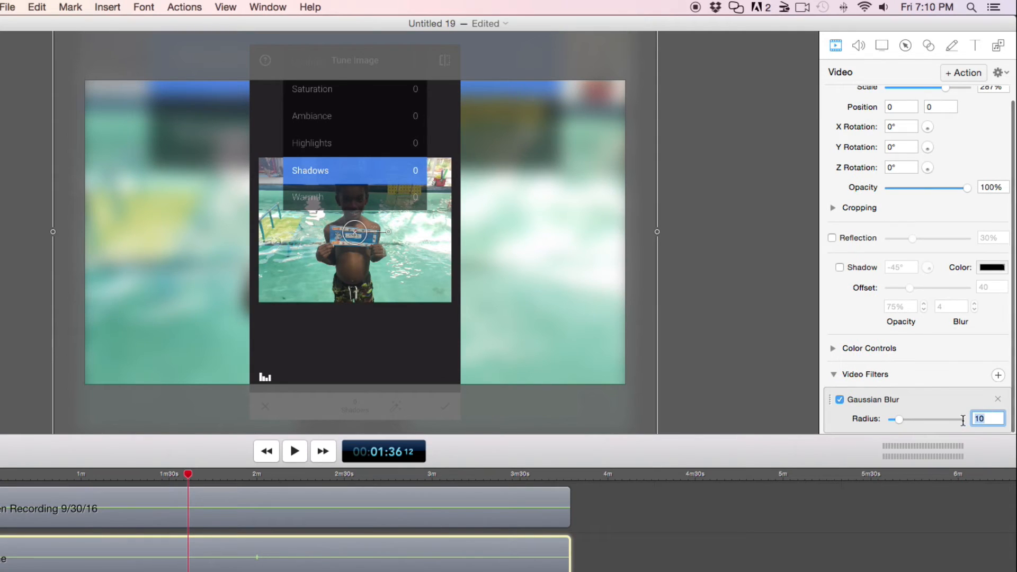
type("74")
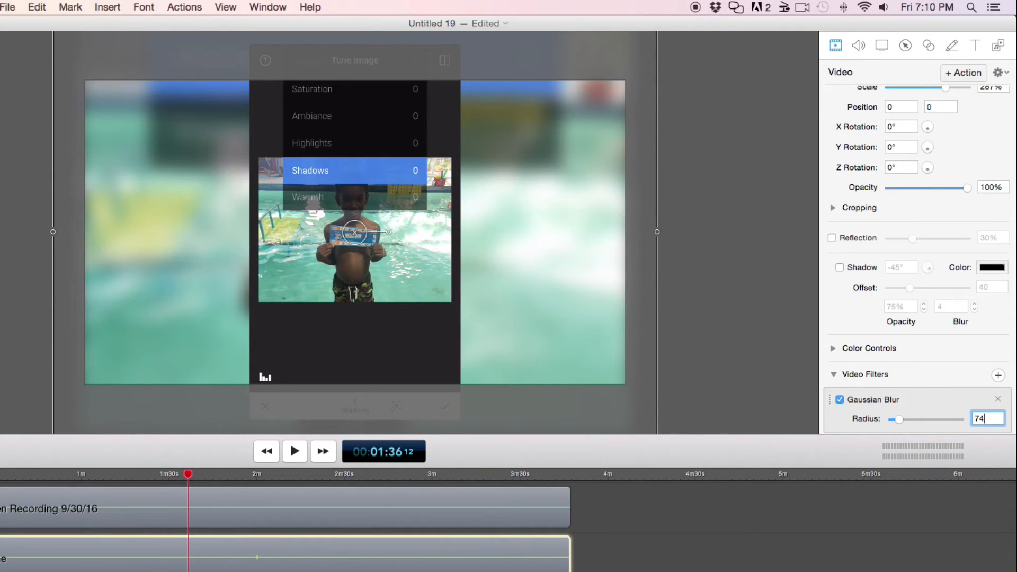
key("backspace")
type("5")
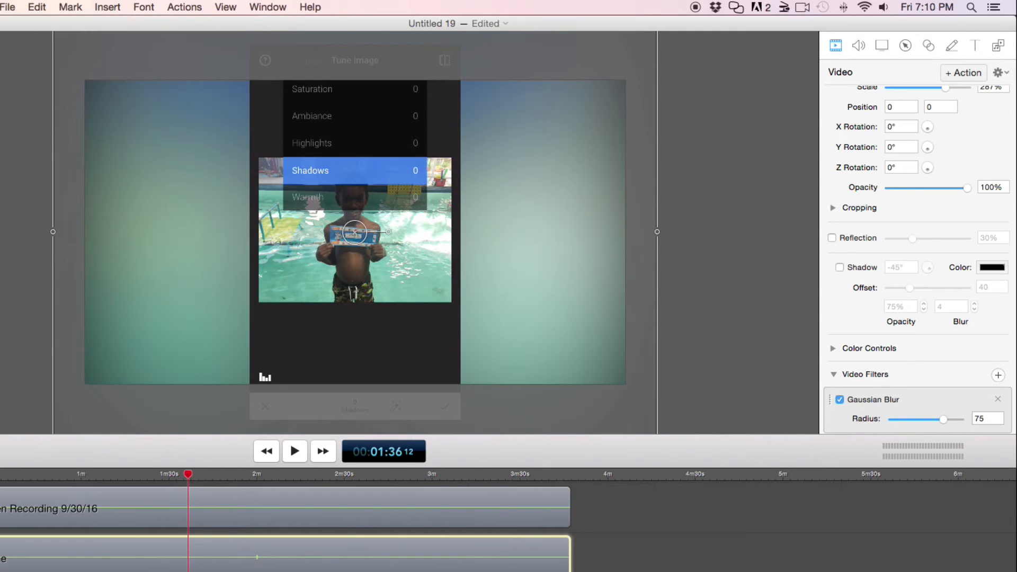
mouse_move(1001, 435)
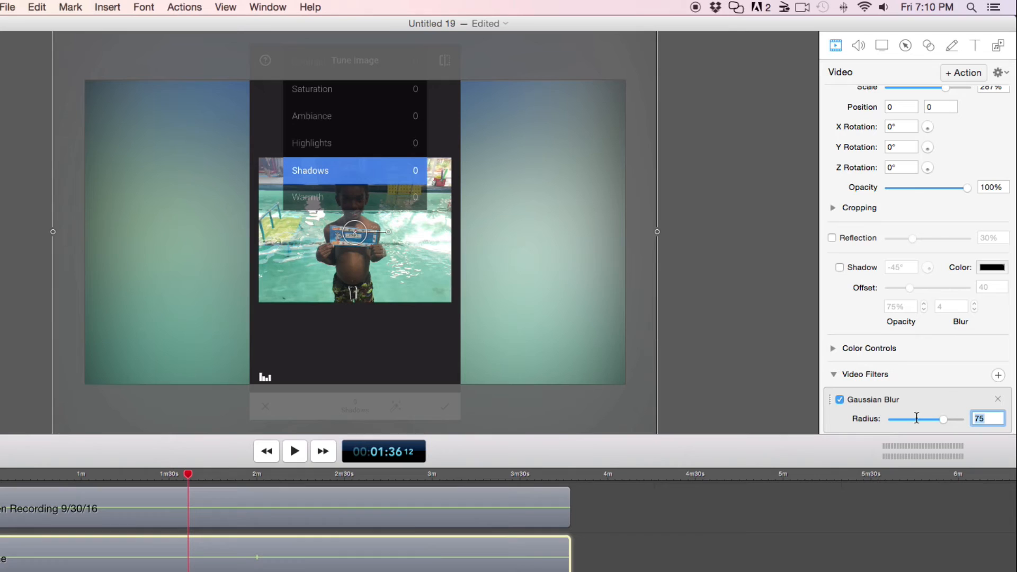
type("50")
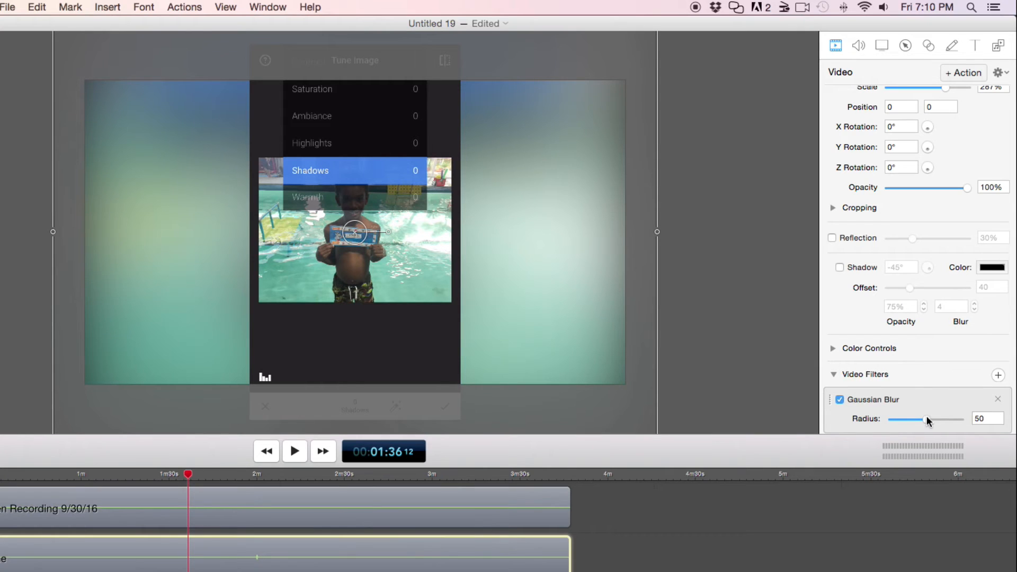
left_click_drag(924, 420, 899, 419)
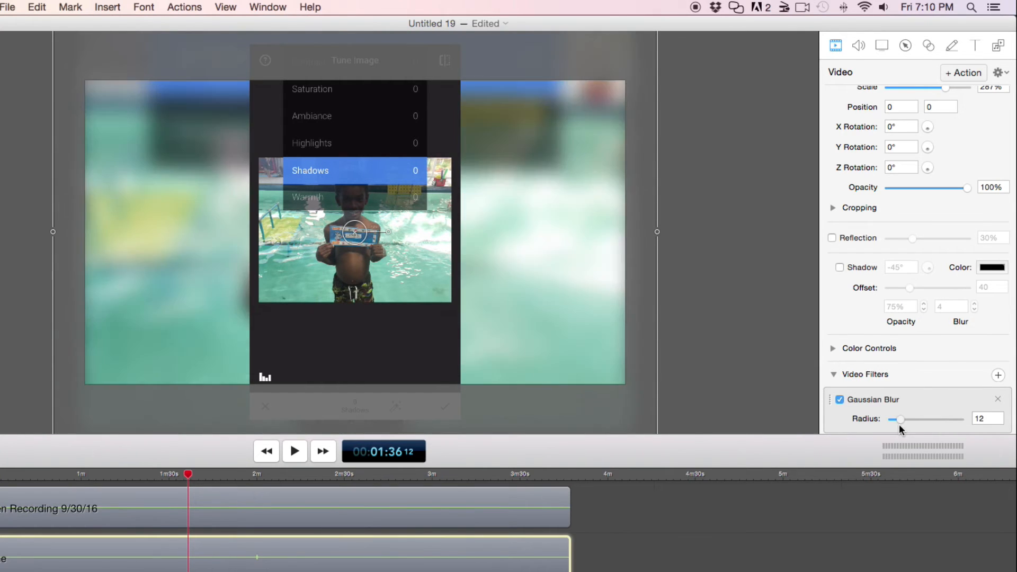
left_click_drag(899, 419, 907, 420)
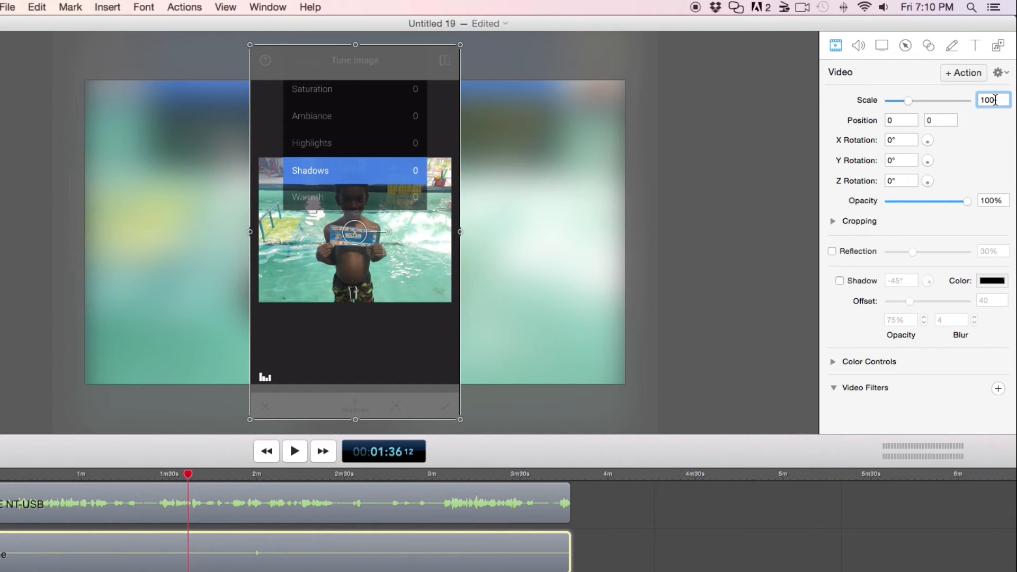
Scale the sharp phone clip to 66.7%, then nudge it to about 79% spanning the canvas height.
type("66")
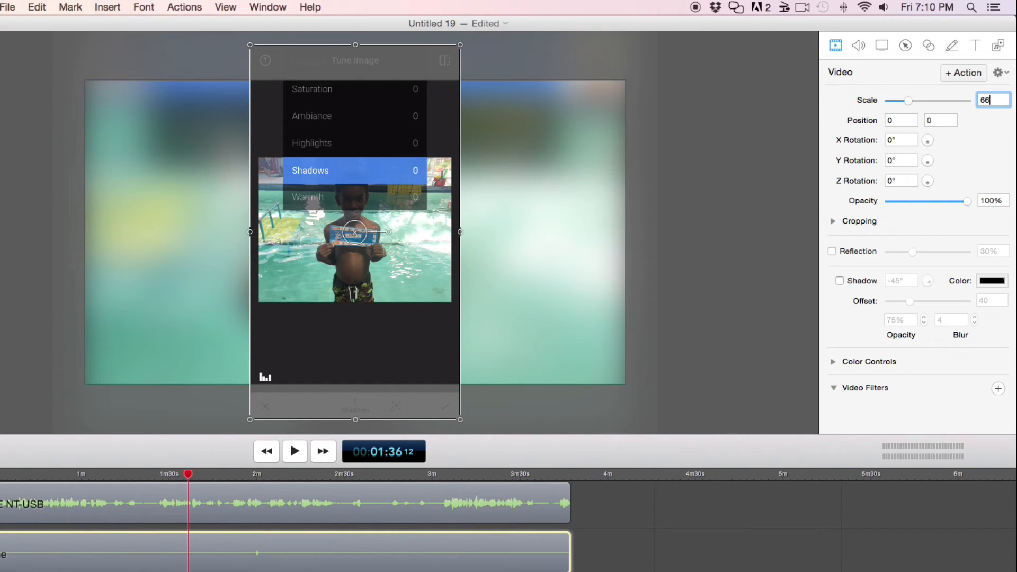
type("66.7")
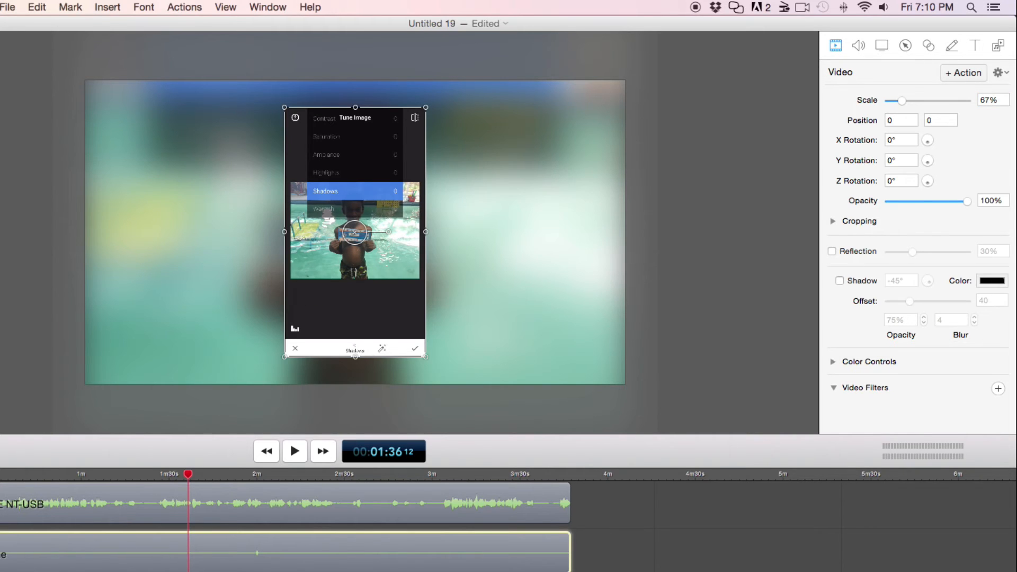
mouse_move(961, 93)
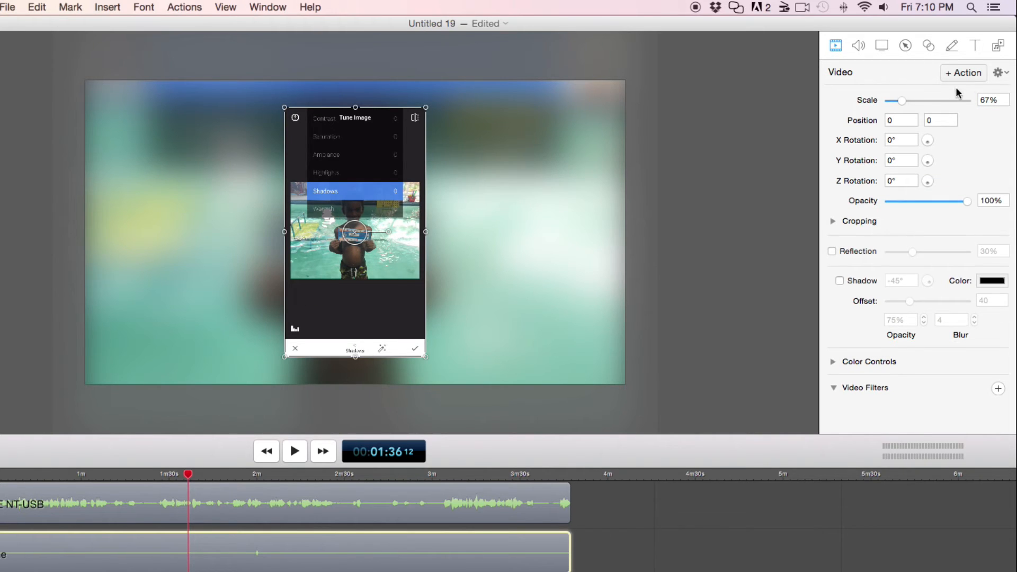
left_click_drag(900, 99, 908, 99)
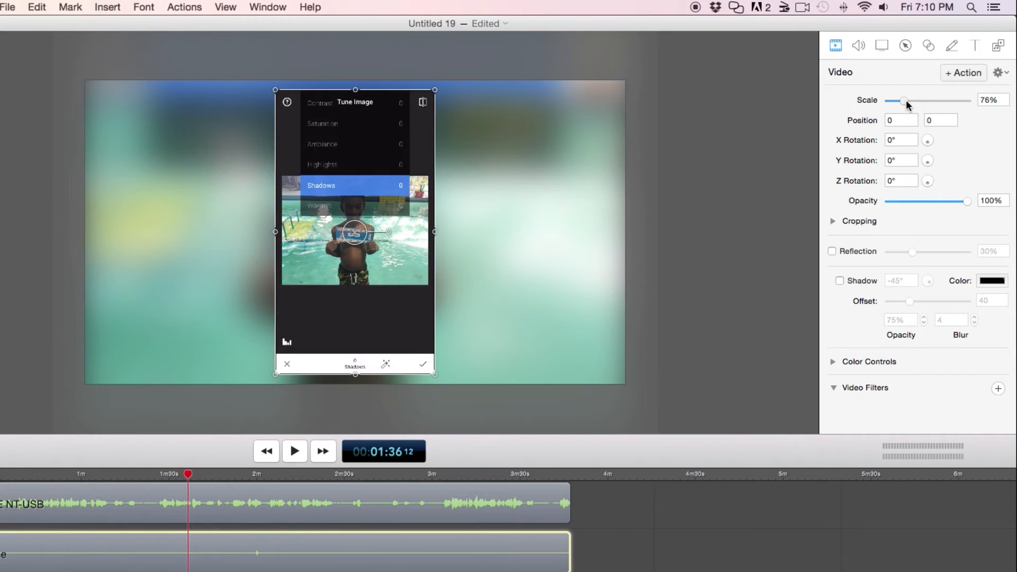
left_click_drag(904, 100, 911, 101)
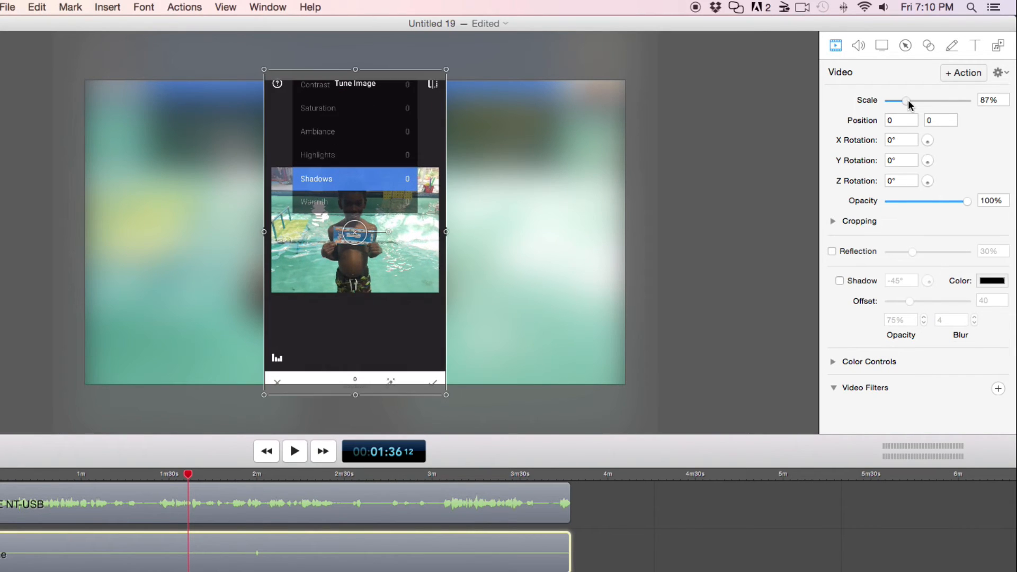
left_click_drag(908, 102, 901, 102)
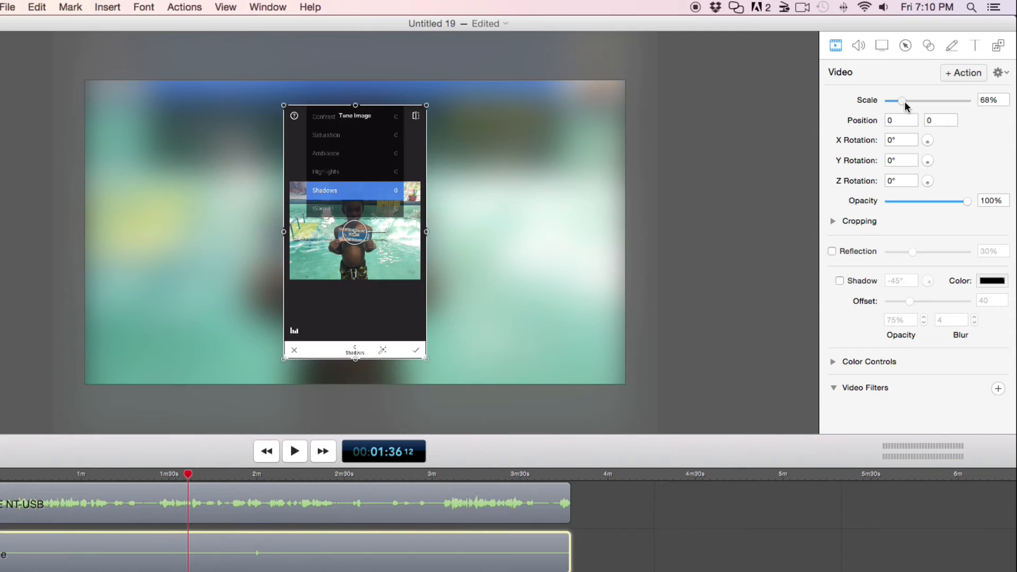
left_click_drag(902, 101, 918, 101)
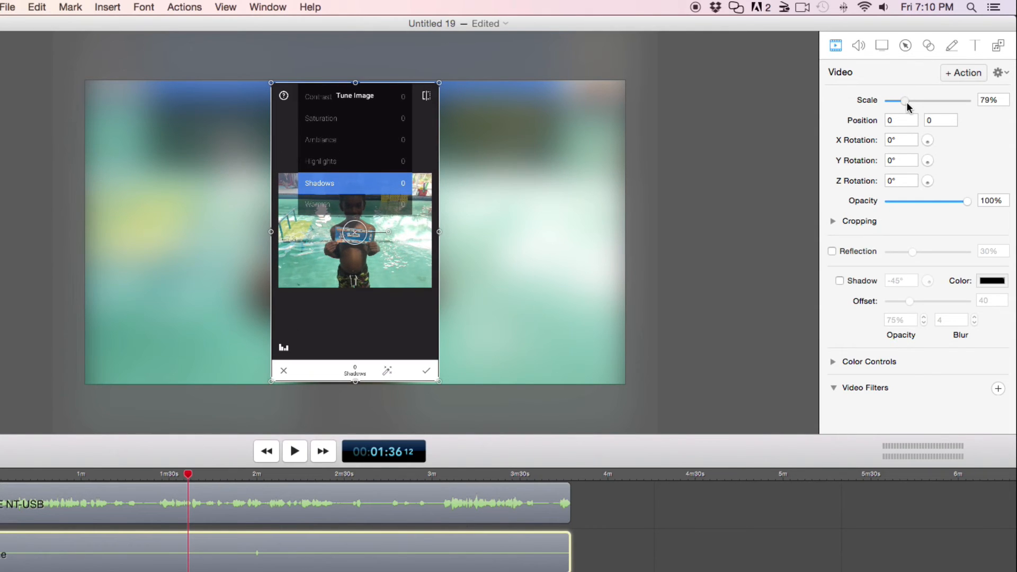
left_click(993, 100)
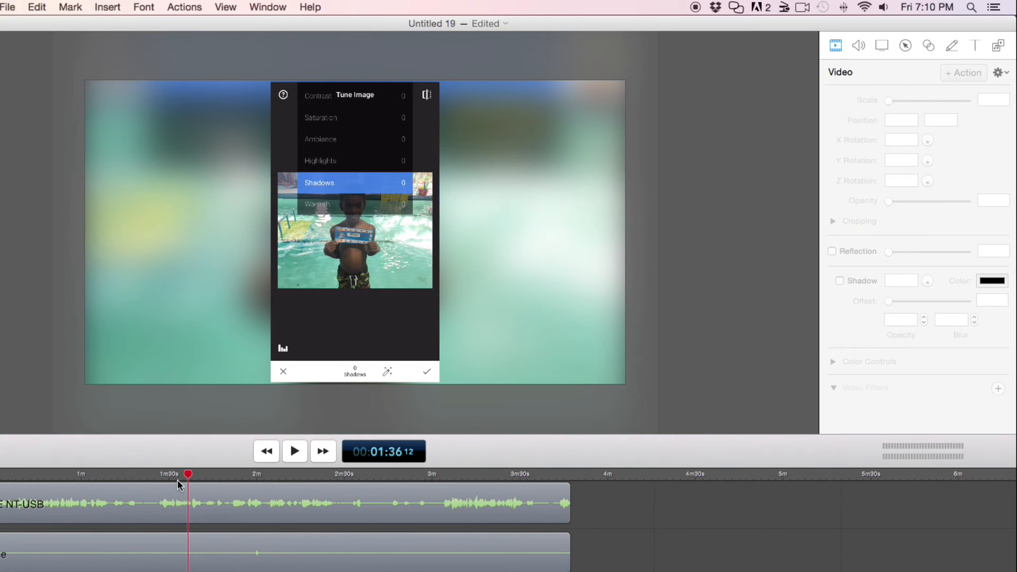
Rewind to the start and play the composition full screen to preview it.
left_click(266, 452)
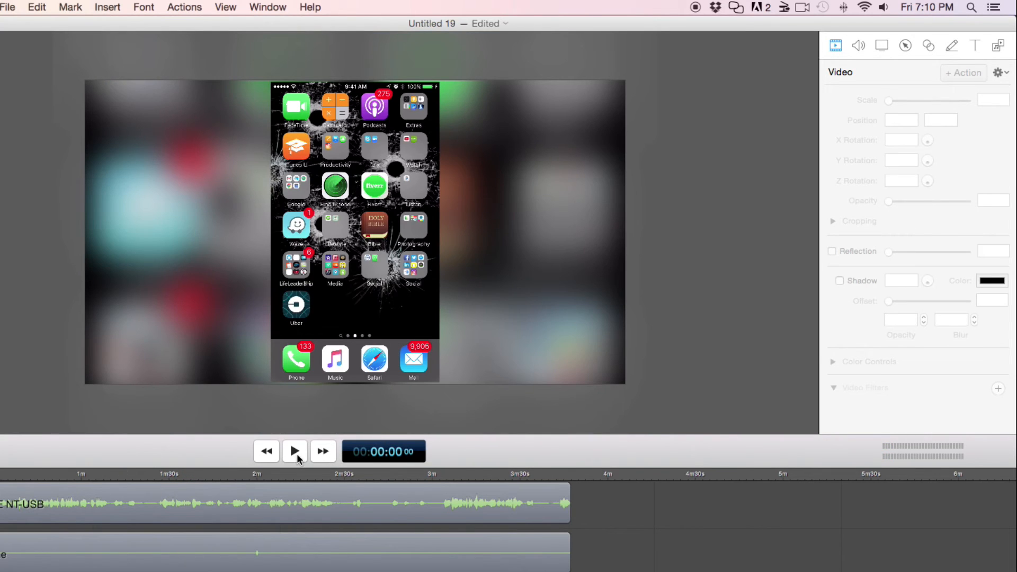
left_click(294, 452)
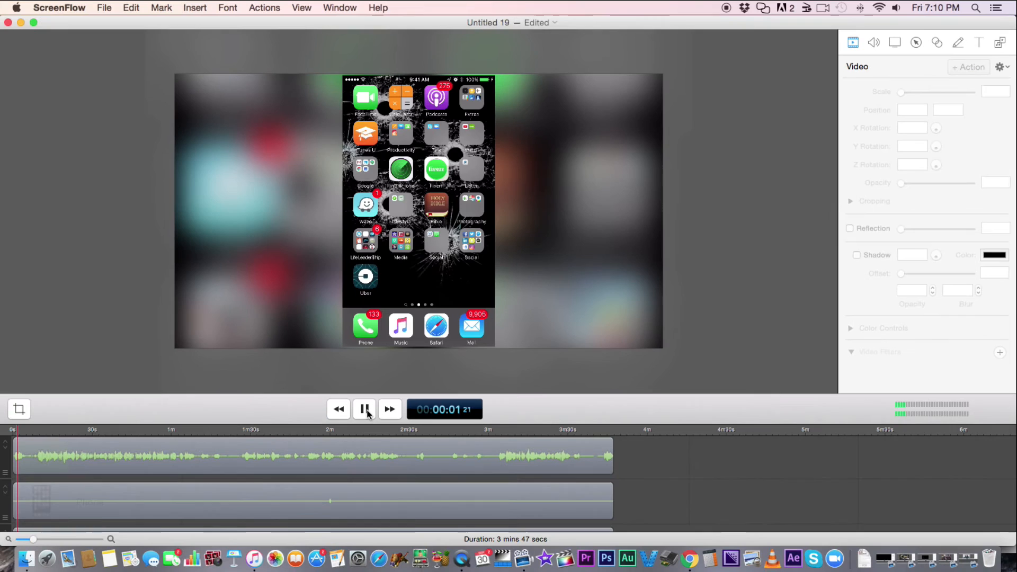
left_click(364, 409)
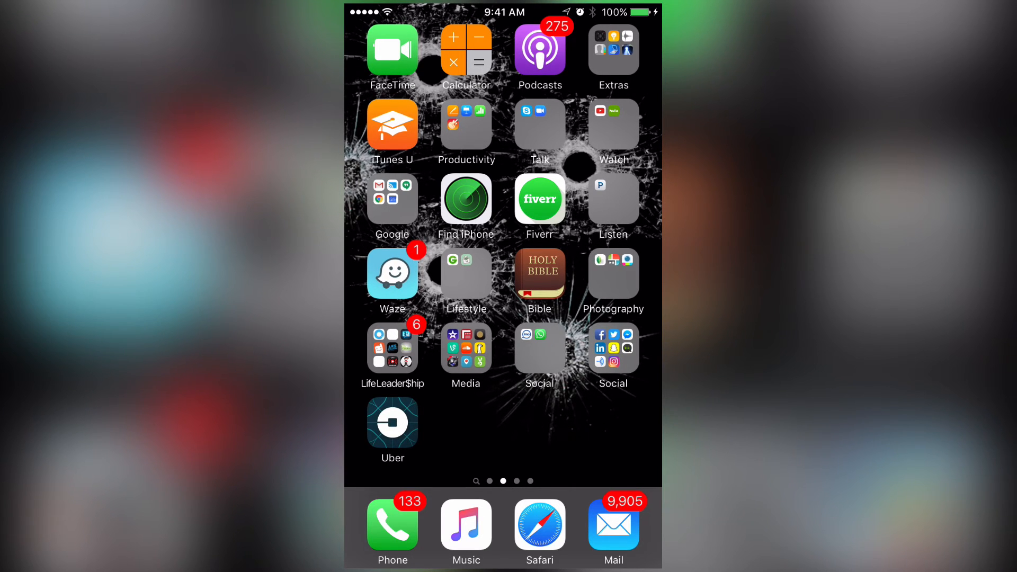
scroll("left", 3)
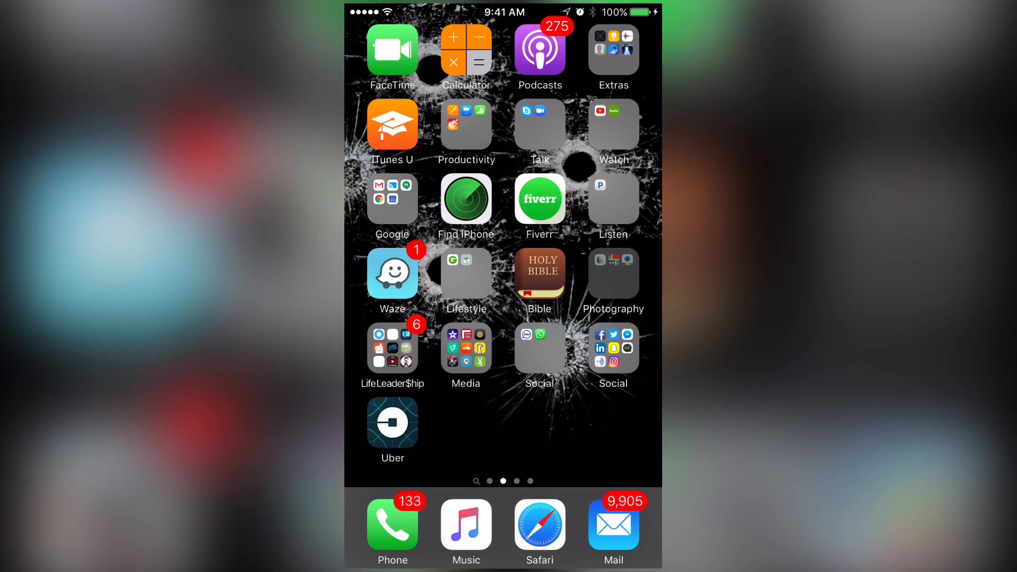
left_click(611, 274)
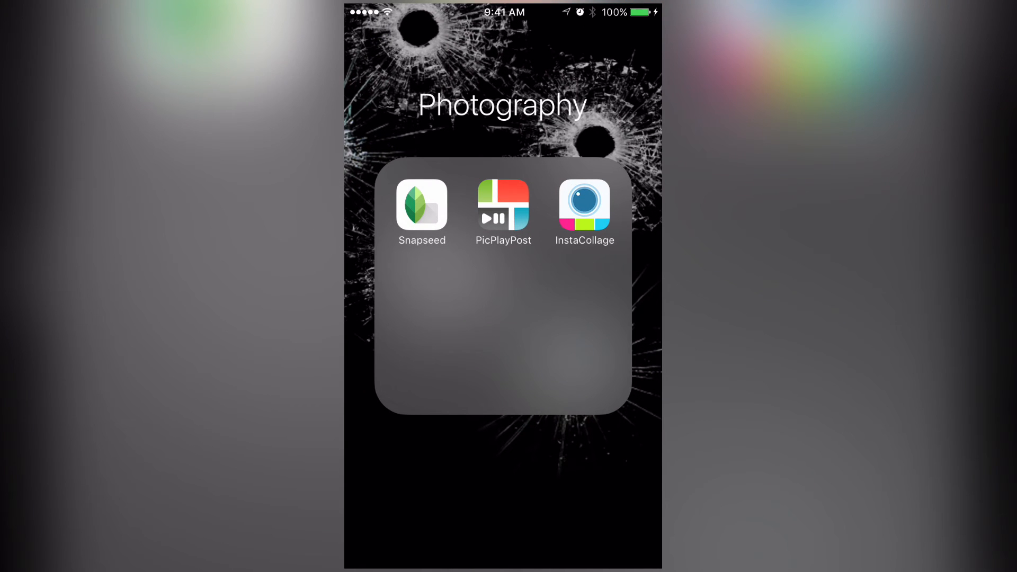
left_click(422, 205)
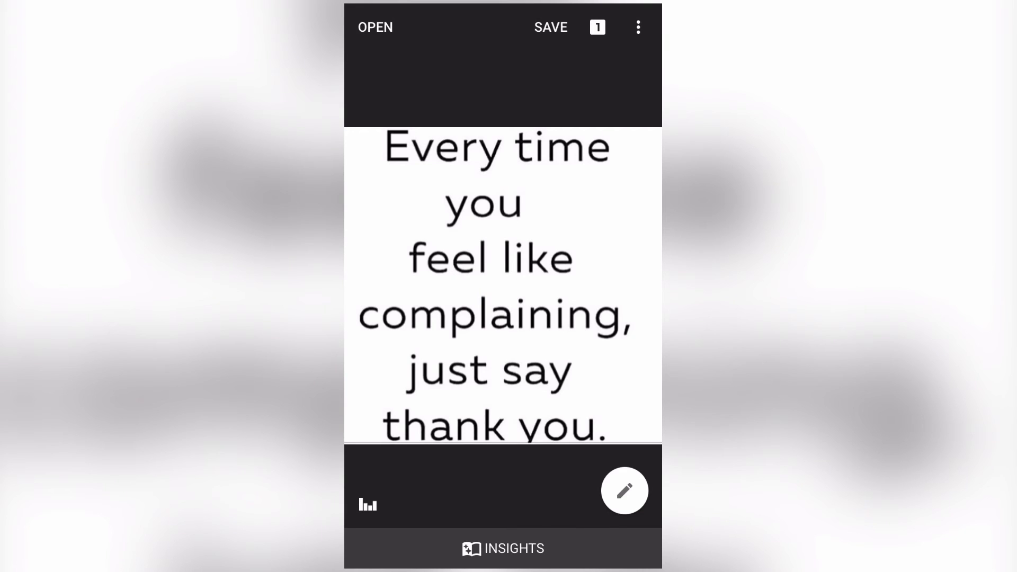